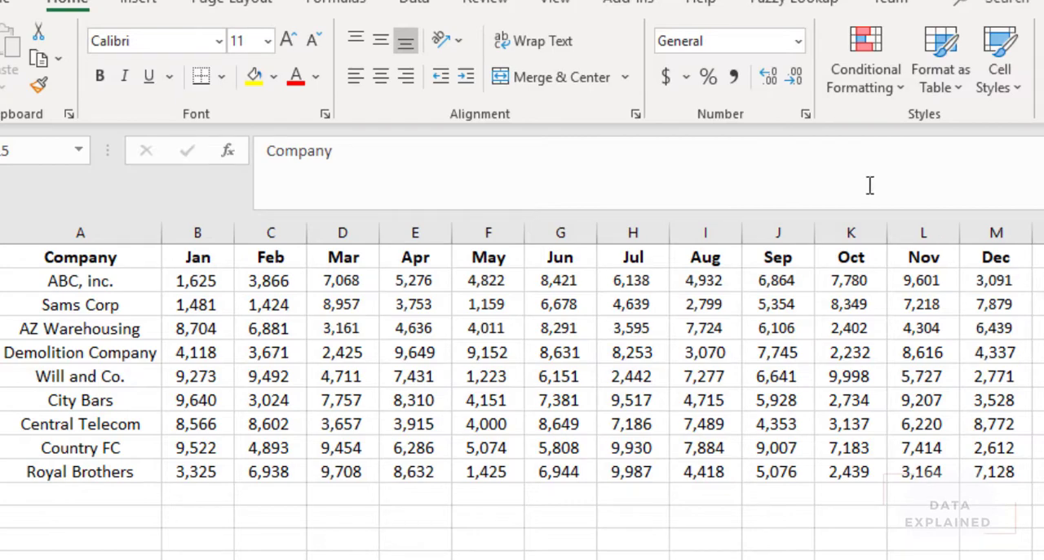
# Review the wide monthly grid and the long Company/Month/Sales example in Excel
pyautogui.click(80, 232)
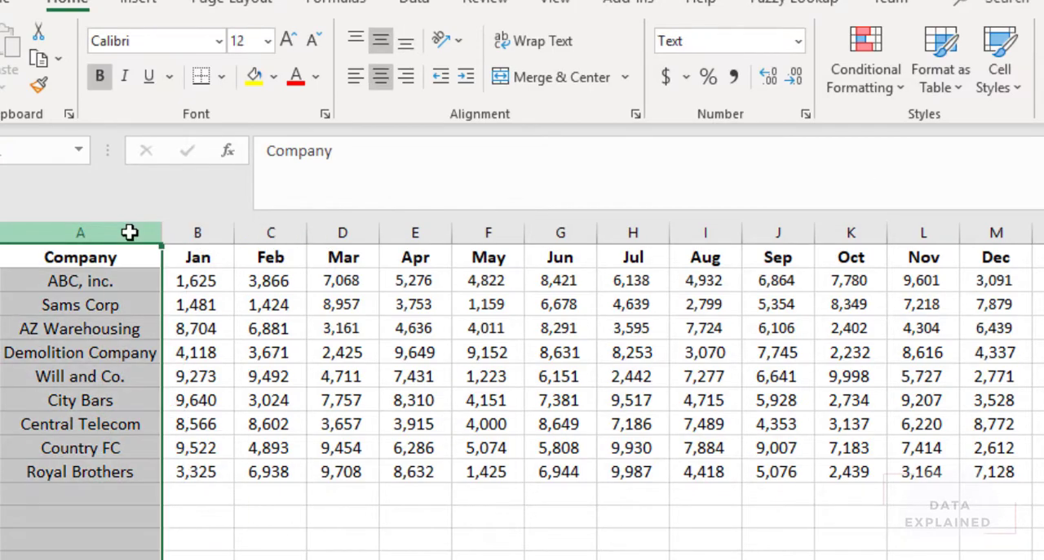
pyautogui.click(80, 257)
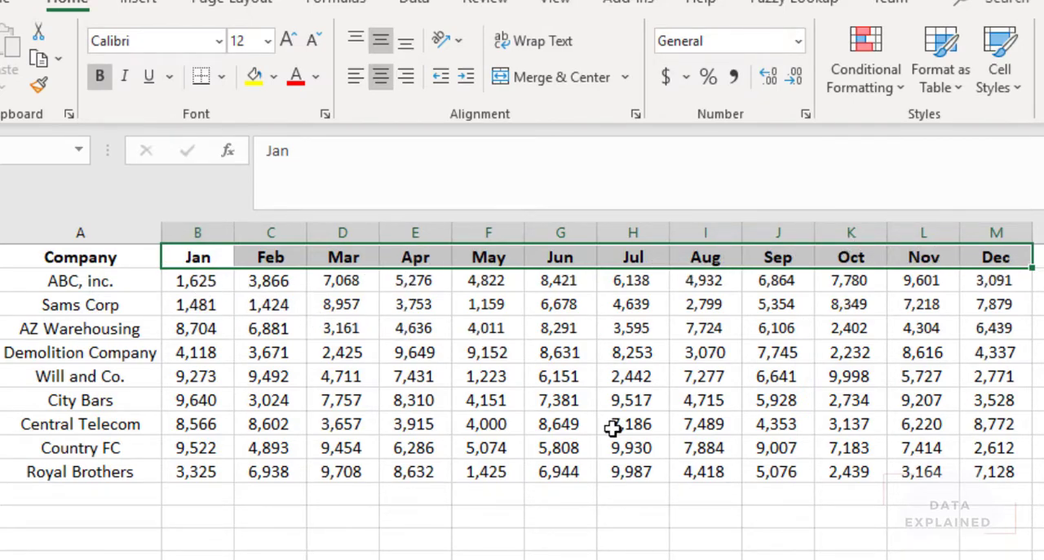
pyautogui.click(995, 472)
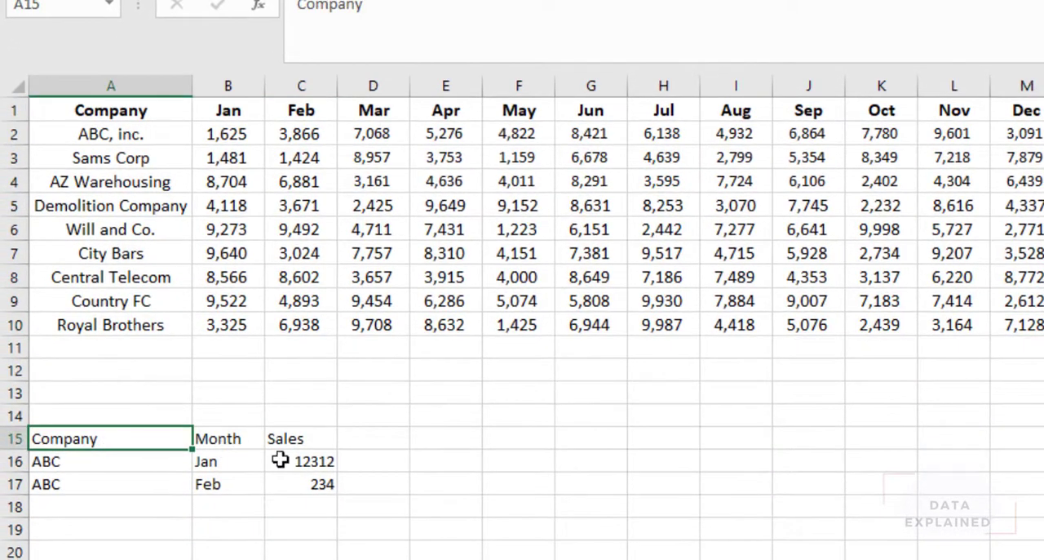
pyautogui.moveTo(111, 437); pyautogui.dragTo(323, 483)
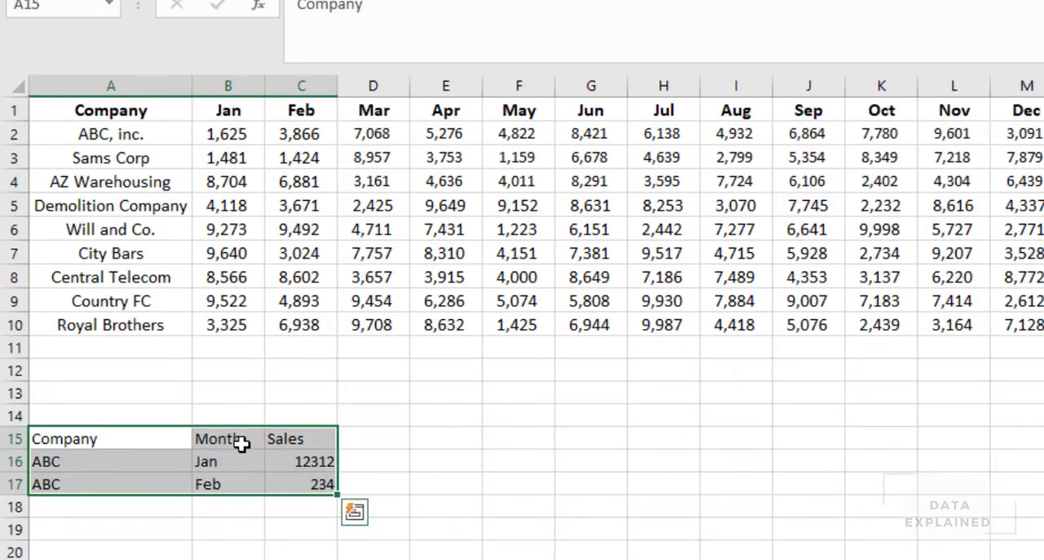
pyautogui.click(229, 438)
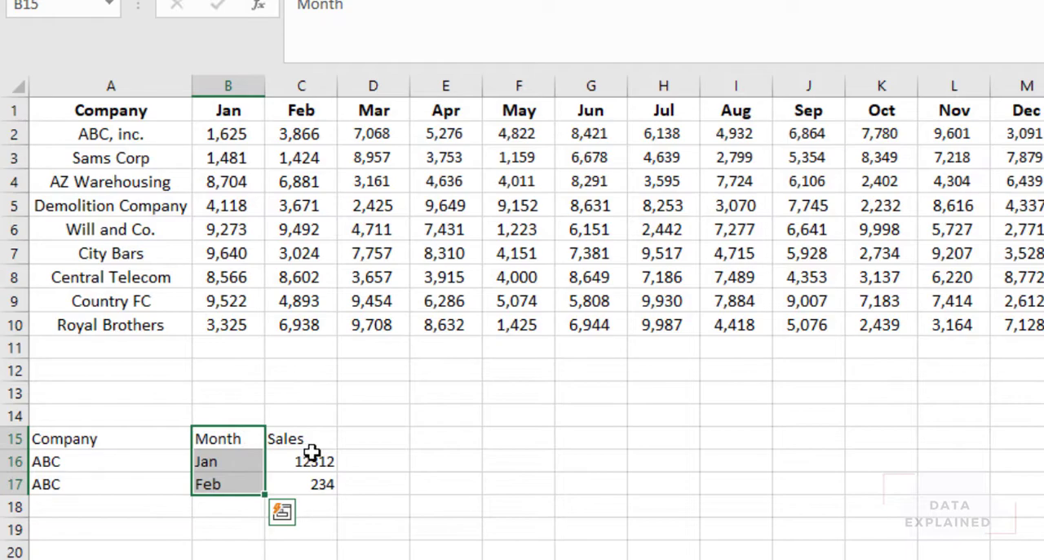
pyautogui.click(229, 133)
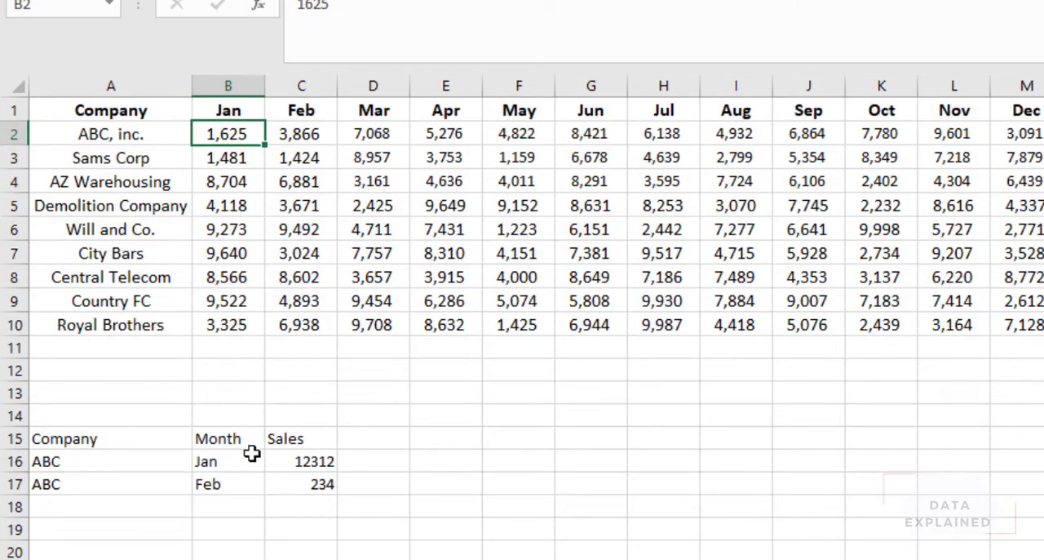
pyautogui.moveTo(65, 437); pyautogui.dragTo(290, 483)
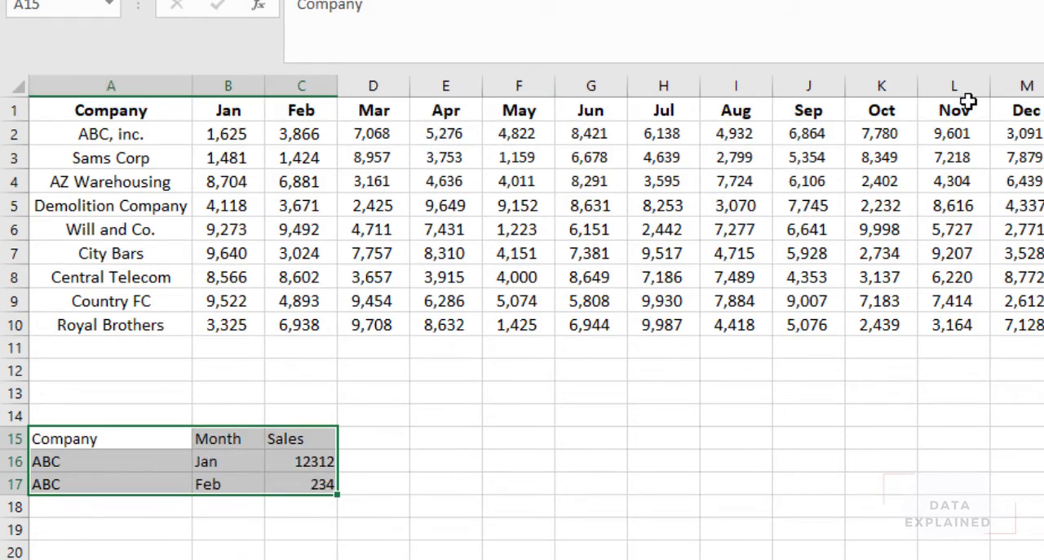
pyautogui.moveTo(210, 118)
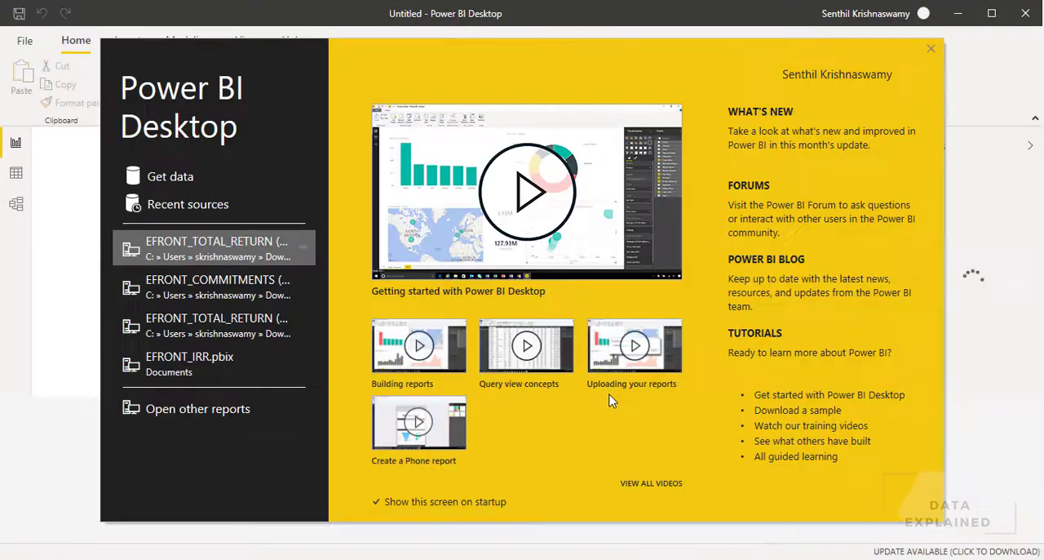
# Start an Excel import of 'SampleData for PivotUnpivot.xlsx' and tick the Data sheet in Navigator
pyautogui.click(931, 49)
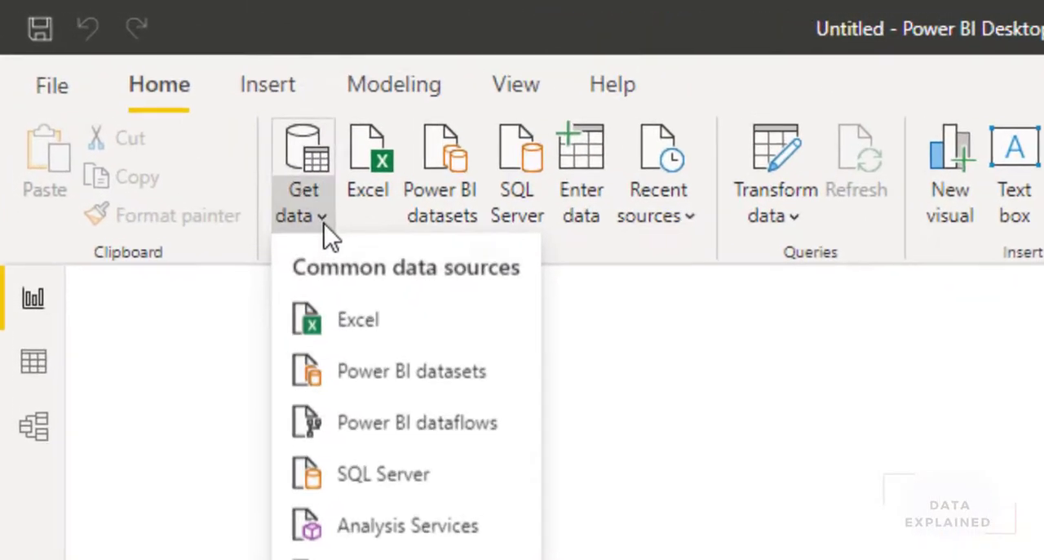
pyautogui.click(357, 319)
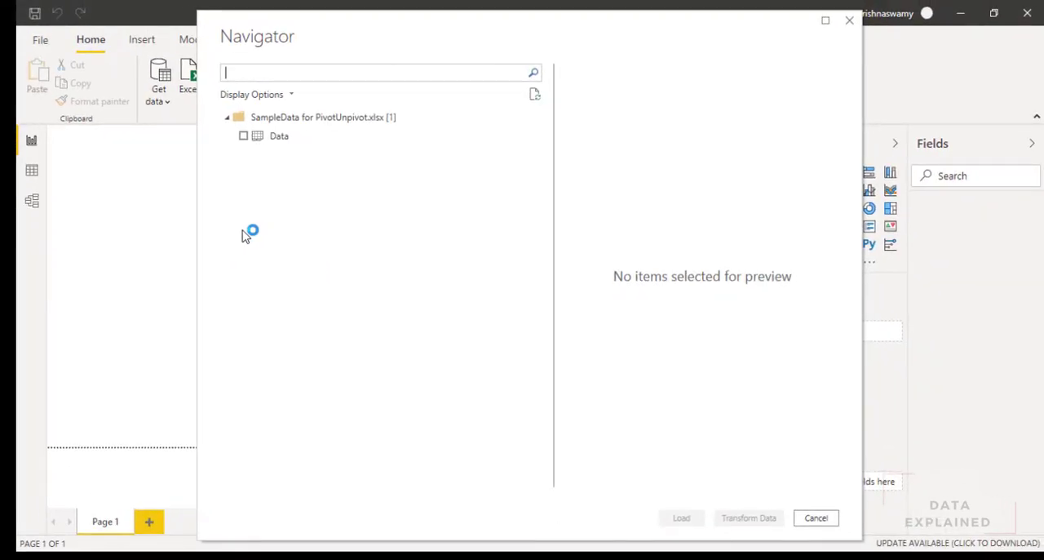
pyautogui.click(279, 135)
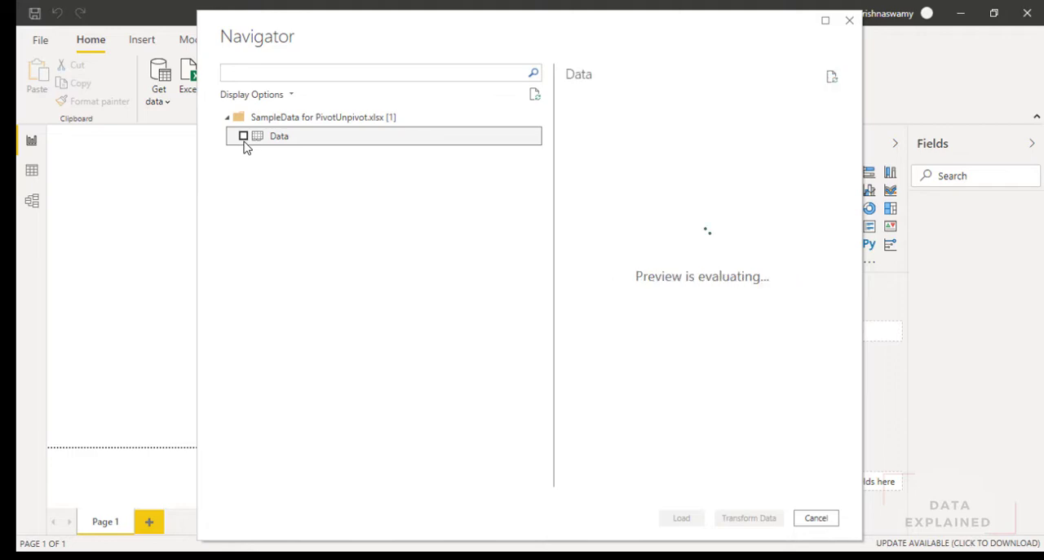
pyautogui.click(243, 135)
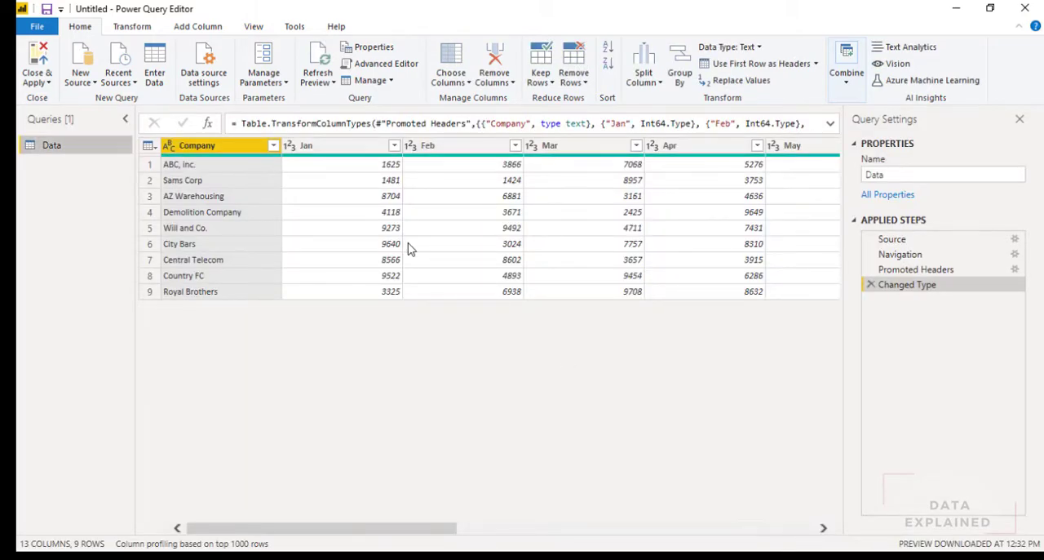
pyautogui.moveTo(362, 232)
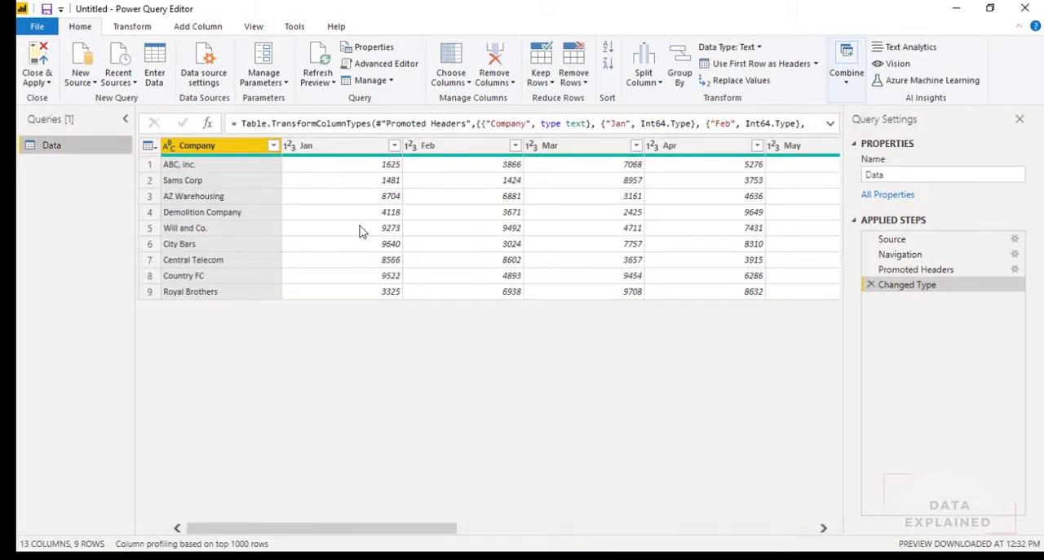
# Scroll across the Data query to view the Jan–Dec month columns
pyautogui.hscroll(3)
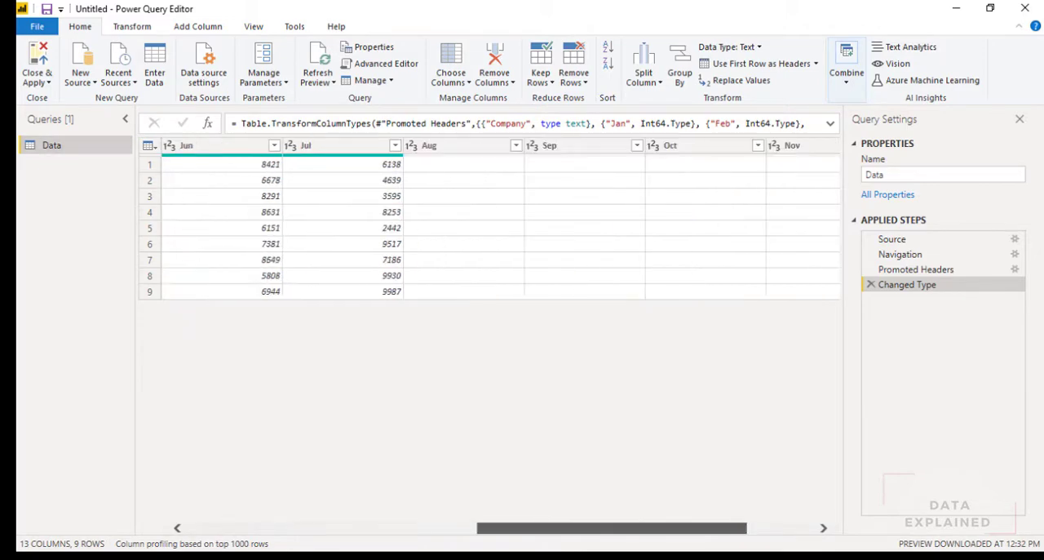
pyautogui.hscroll(-3)
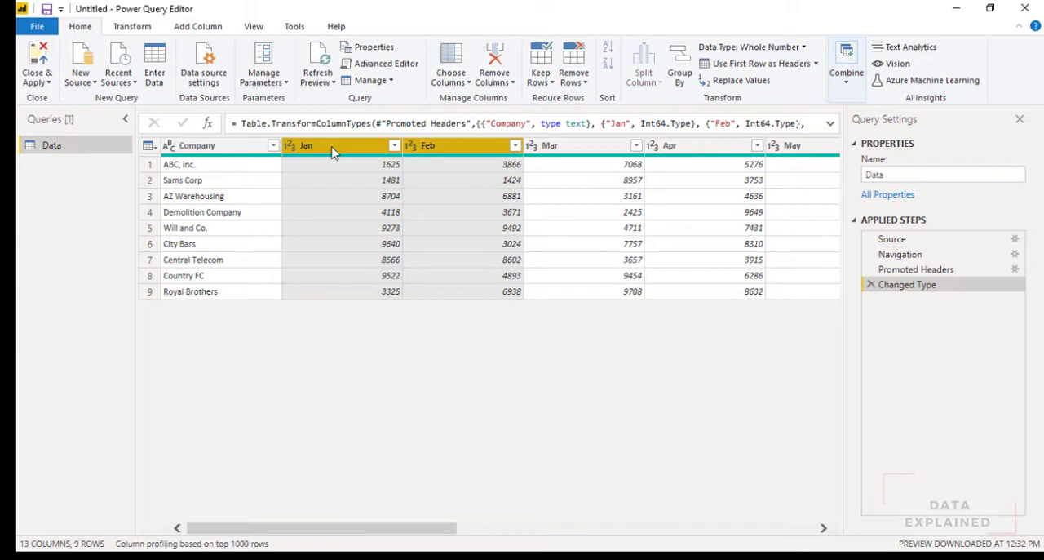
pyautogui.hscroll(3)
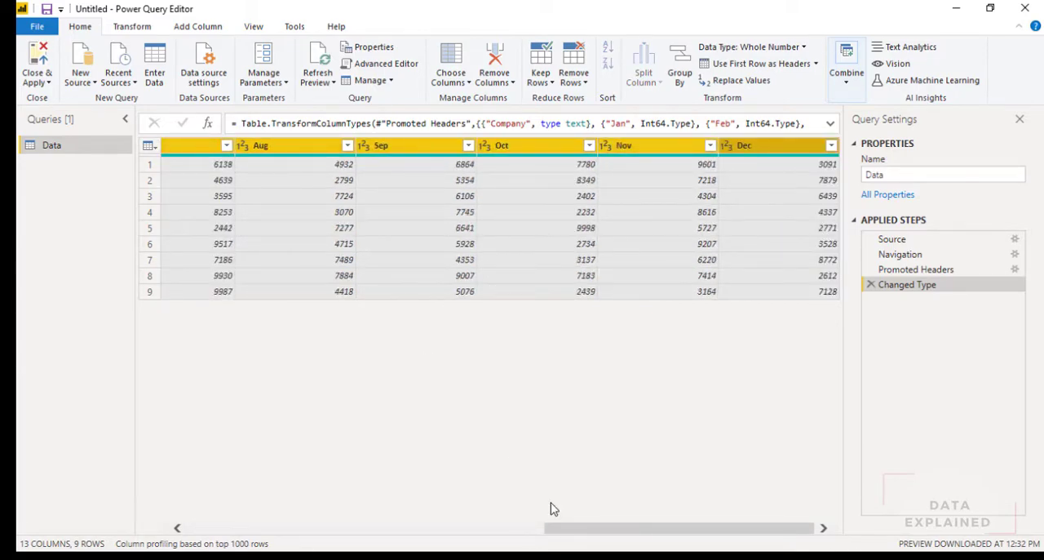
pyautogui.hscroll(-3)
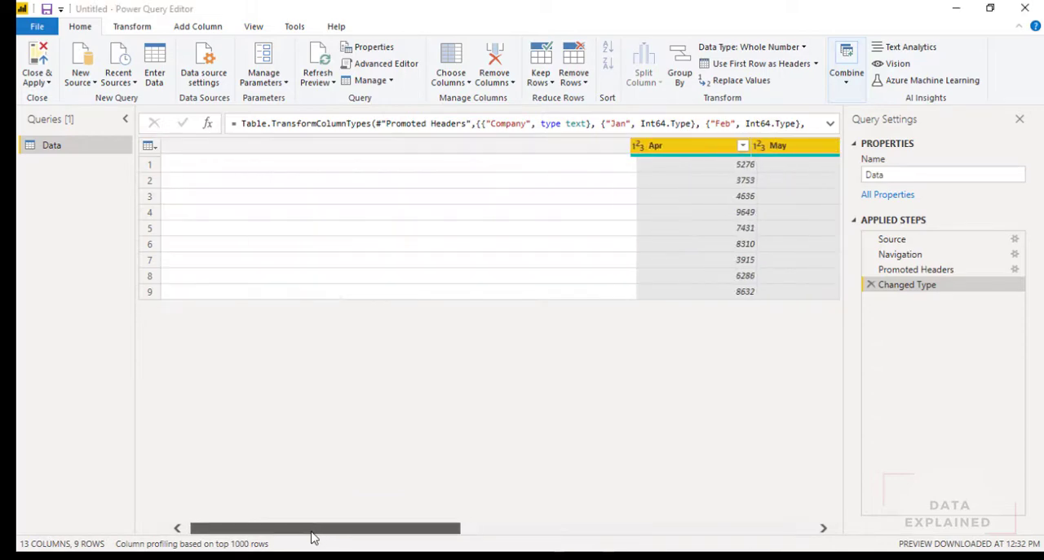
pyautogui.hscroll(-3)
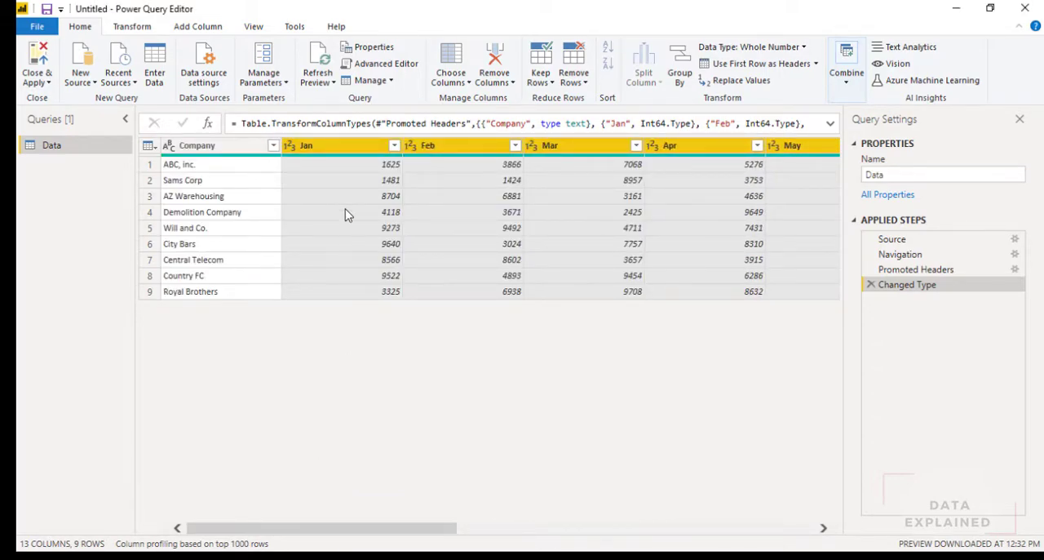
pyautogui.moveTo(331, 377)
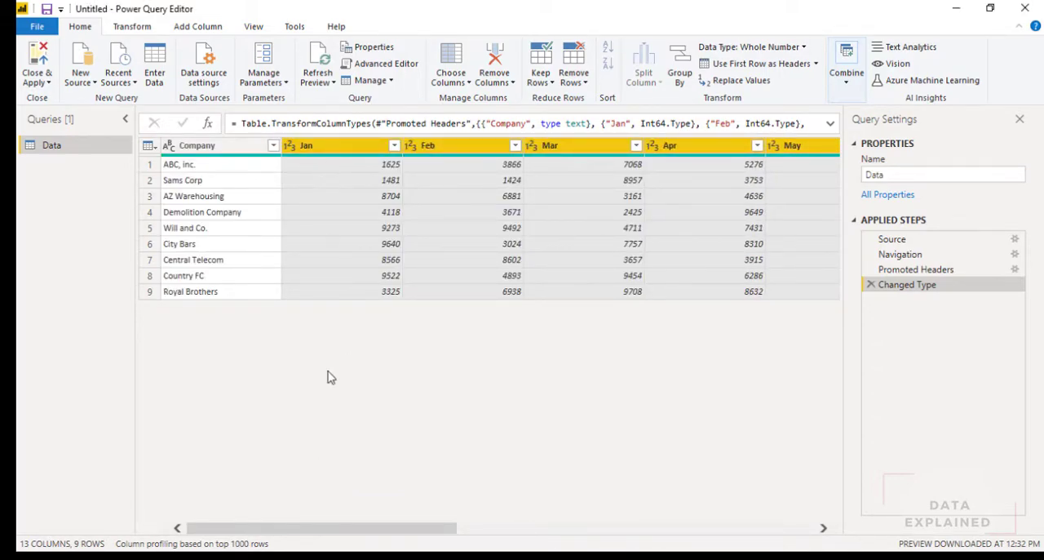
pyautogui.moveTo(343, 179)
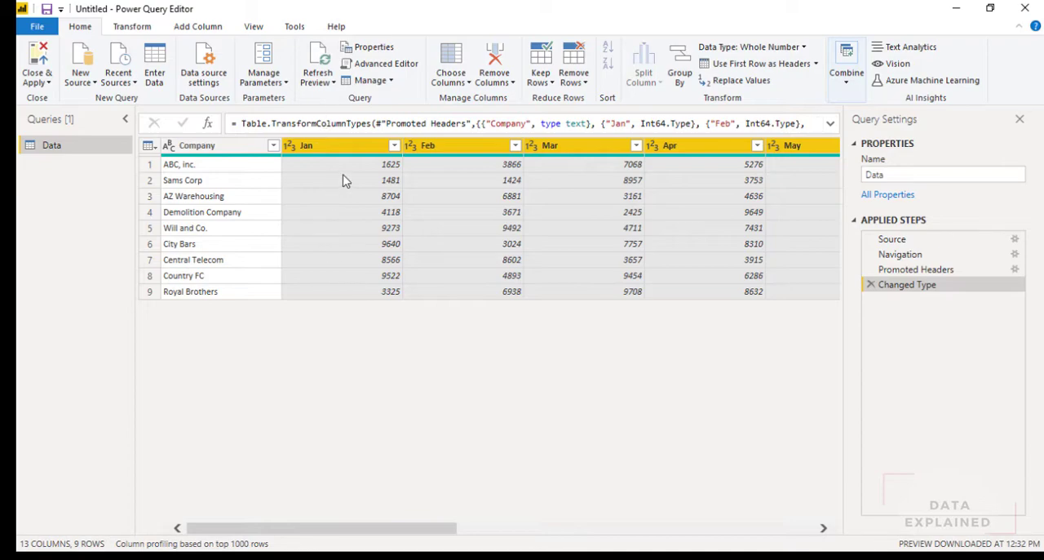
pyautogui.moveTo(378, 160)
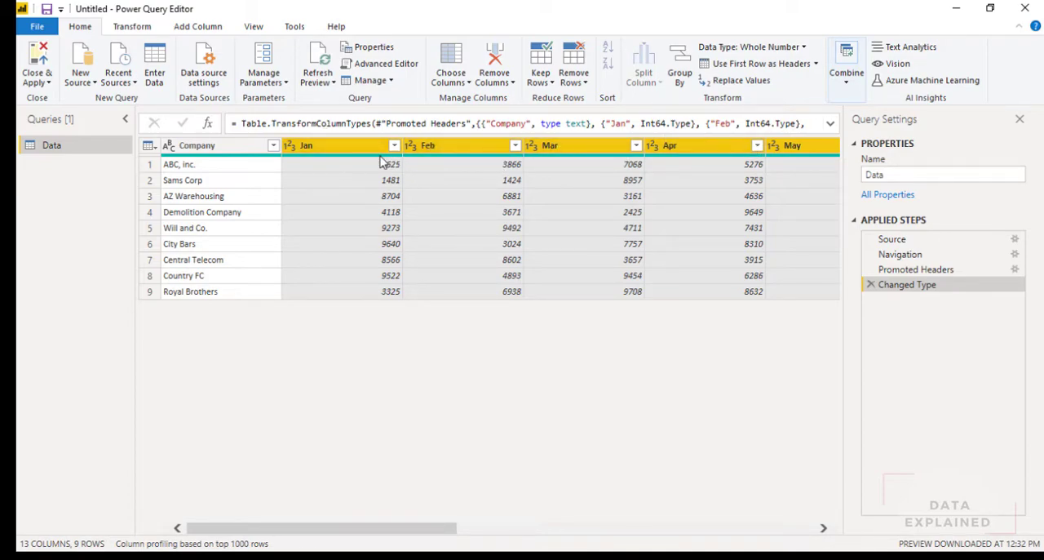
pyautogui.moveTo(683, 160)
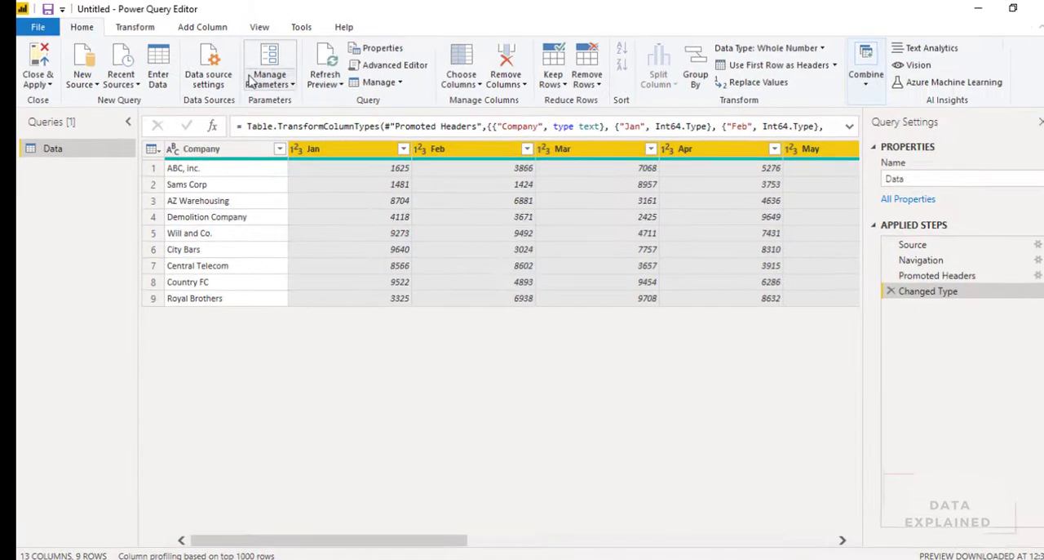
# Apply Unpivot Only Selected Columns to the Jan–Dec month columns from the Transform ribbon
pyautogui.click(136, 26)
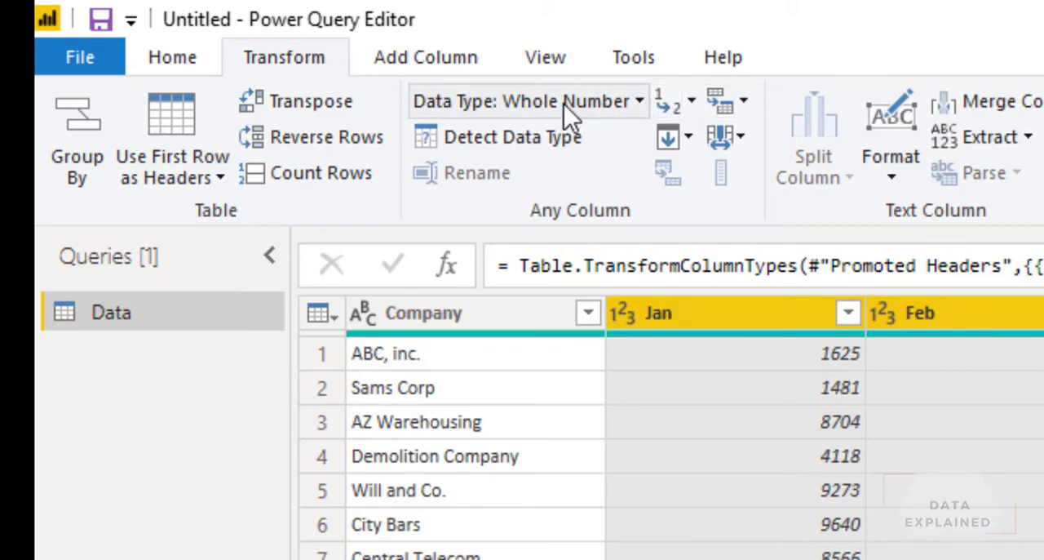
pyautogui.moveTo(683, 118)
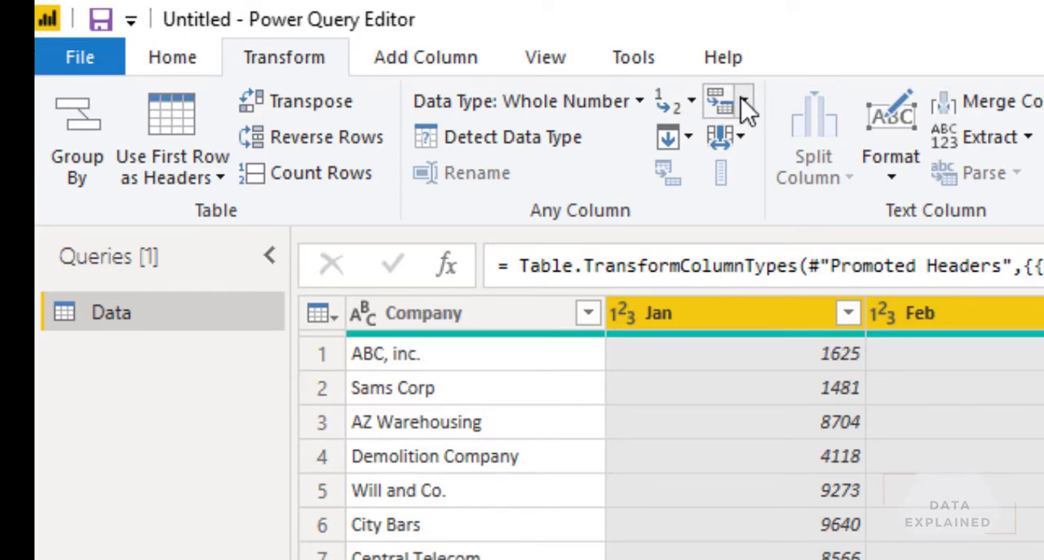
pyautogui.click(743, 101)
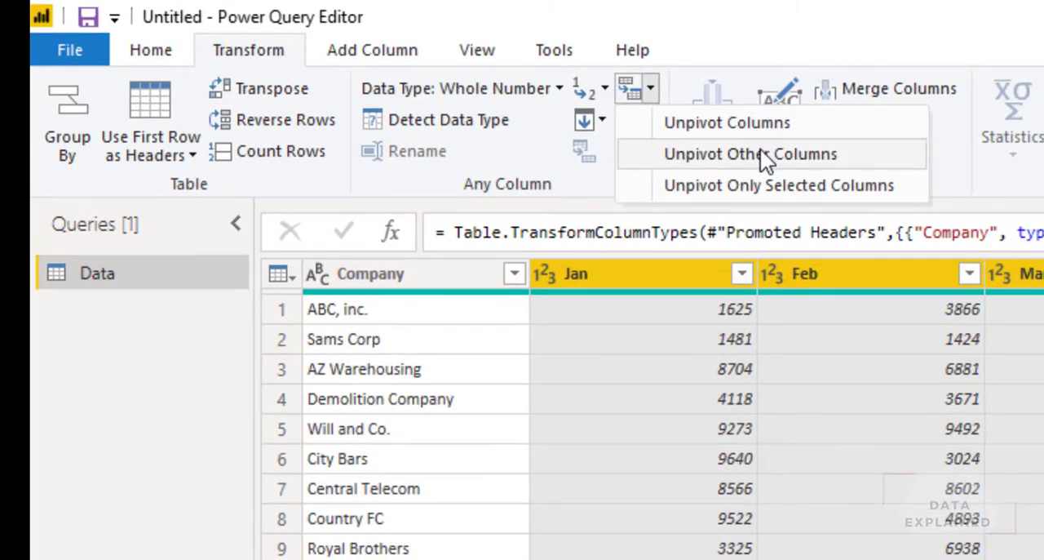
pyautogui.moveTo(811, 186)
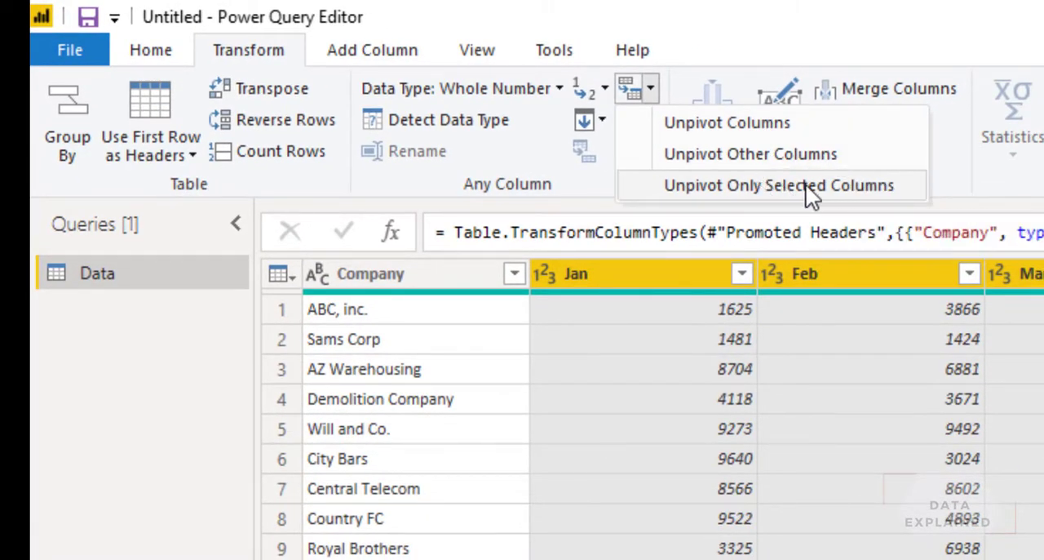
pyautogui.moveTo(780, 187)
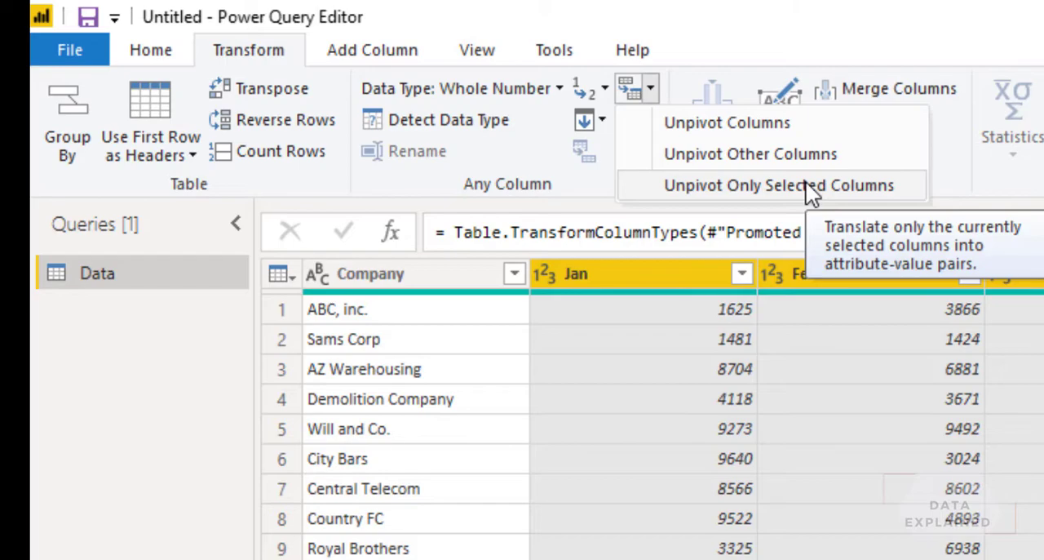
pyautogui.moveTo(750, 193)
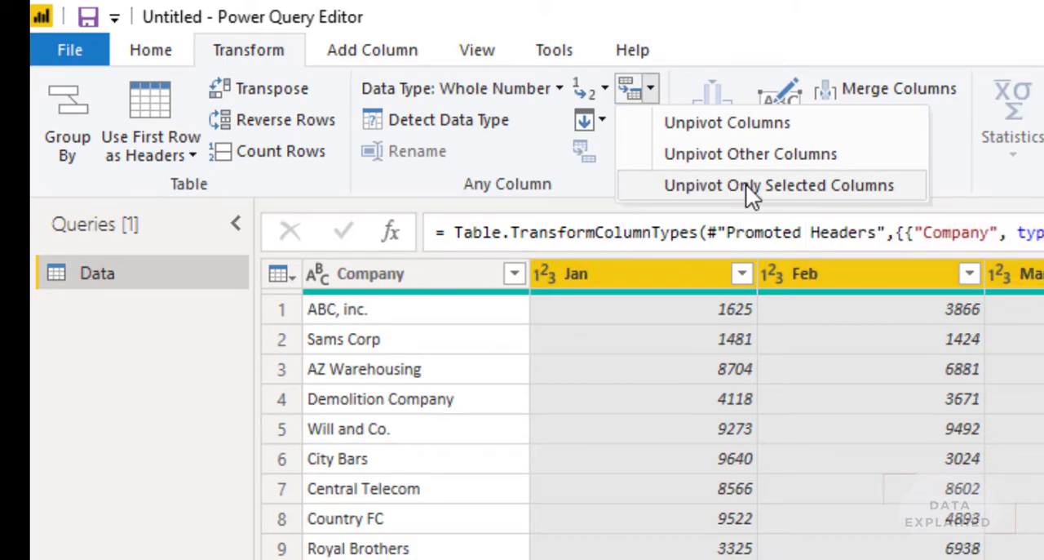
pyautogui.moveTo(807, 188)
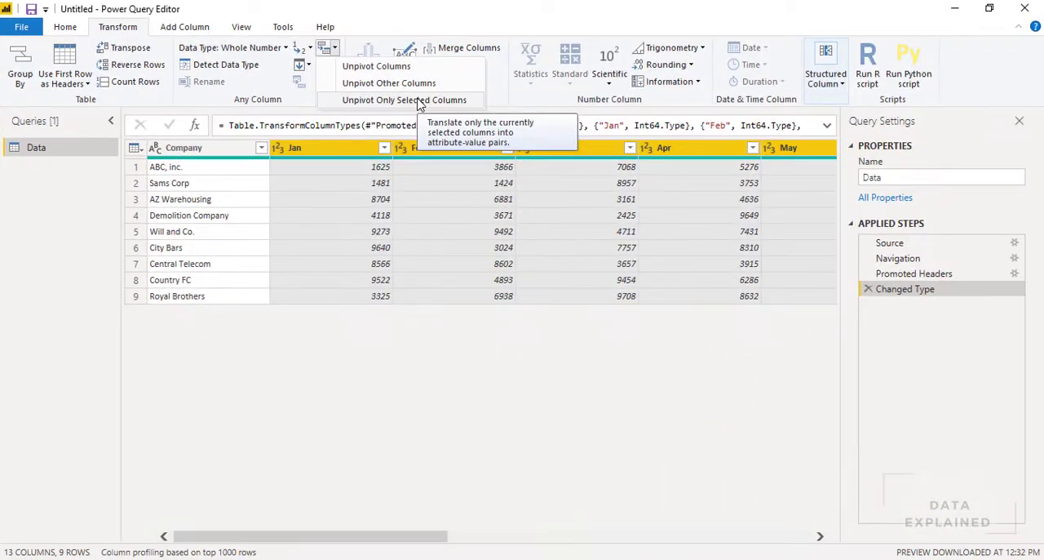
pyautogui.click(403, 100)
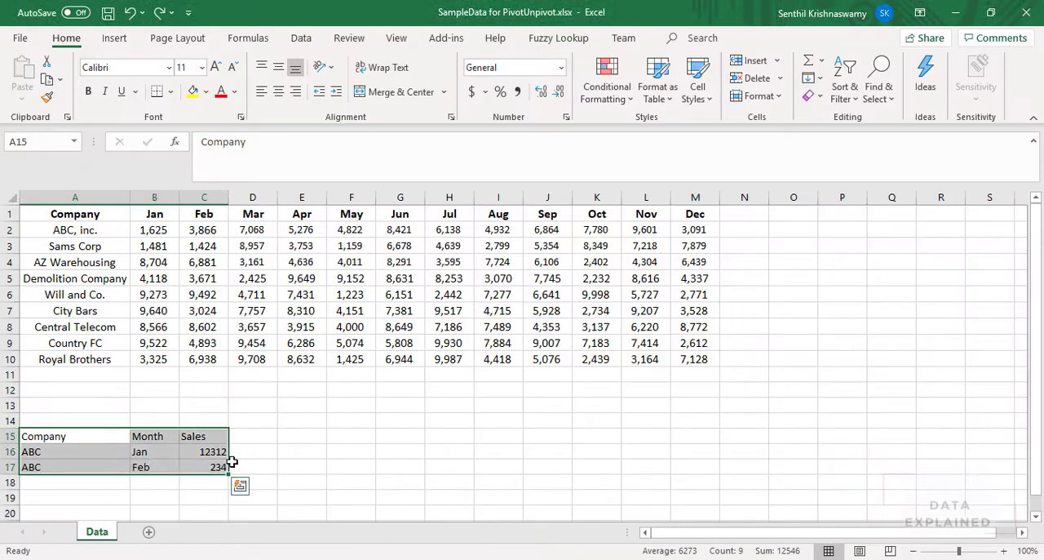
pyautogui.moveTo(212, 491)
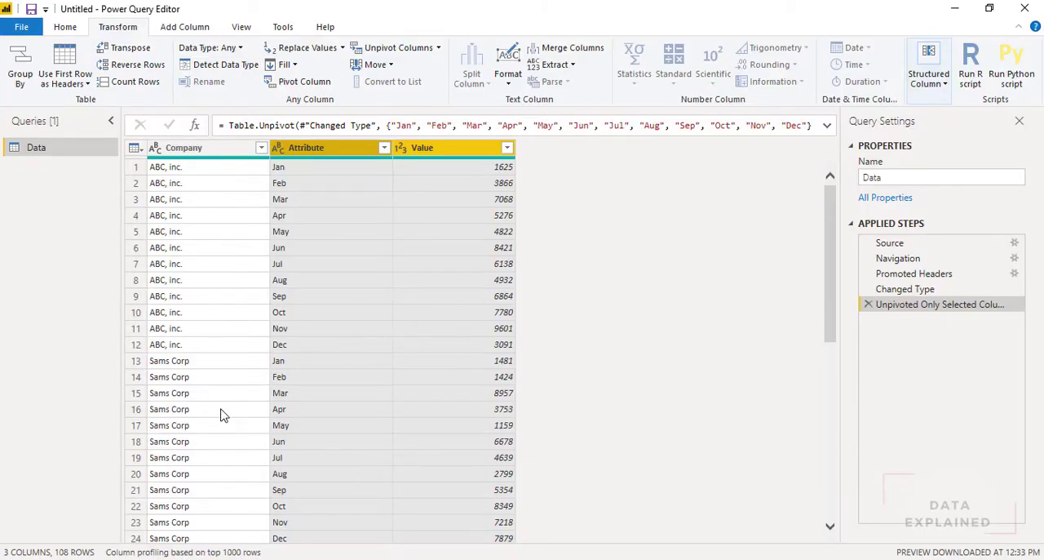
pyautogui.moveTo(327, 331)
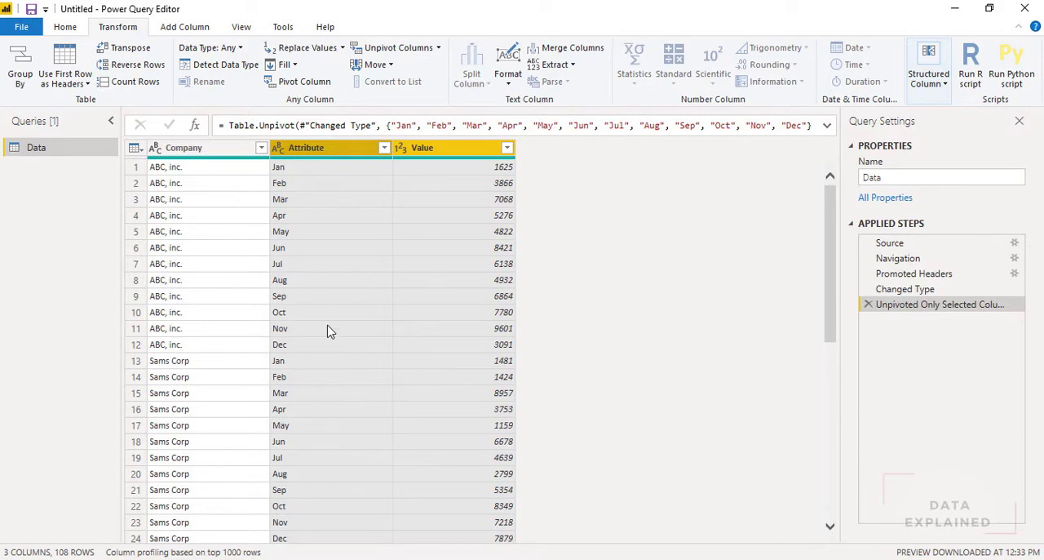
pyautogui.moveTo(318, 155)
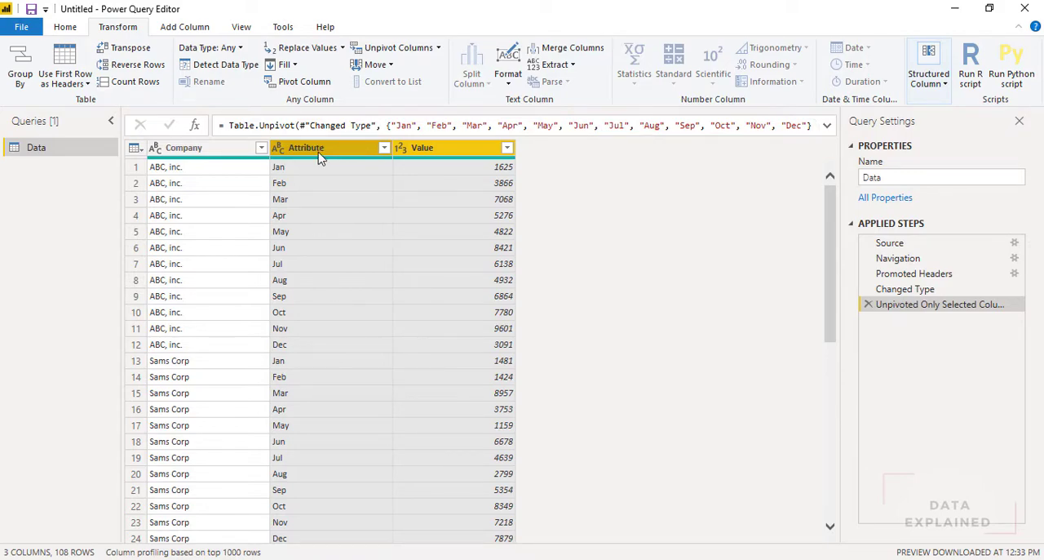
pyautogui.moveTo(447, 340)
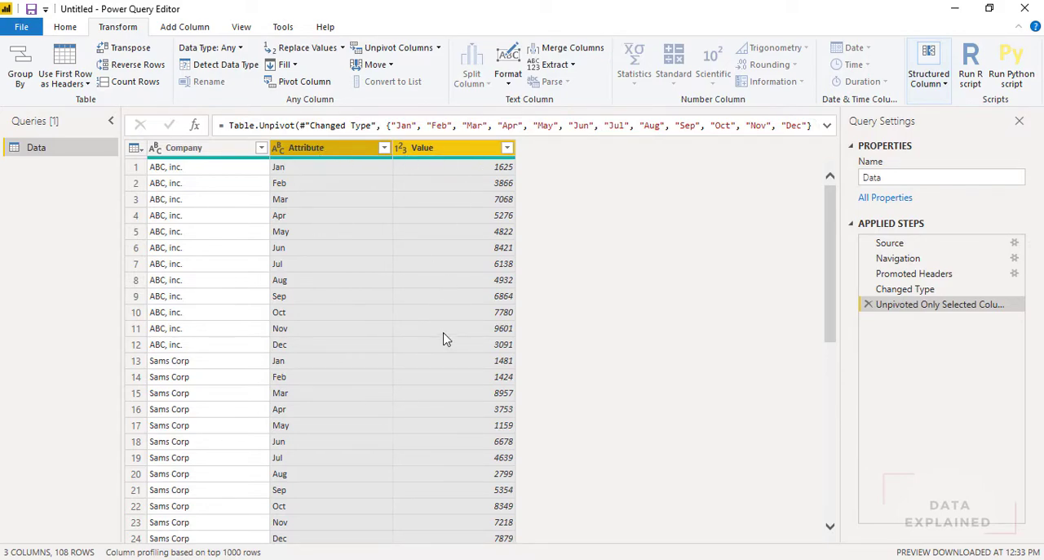
pyautogui.moveTo(180, 350)
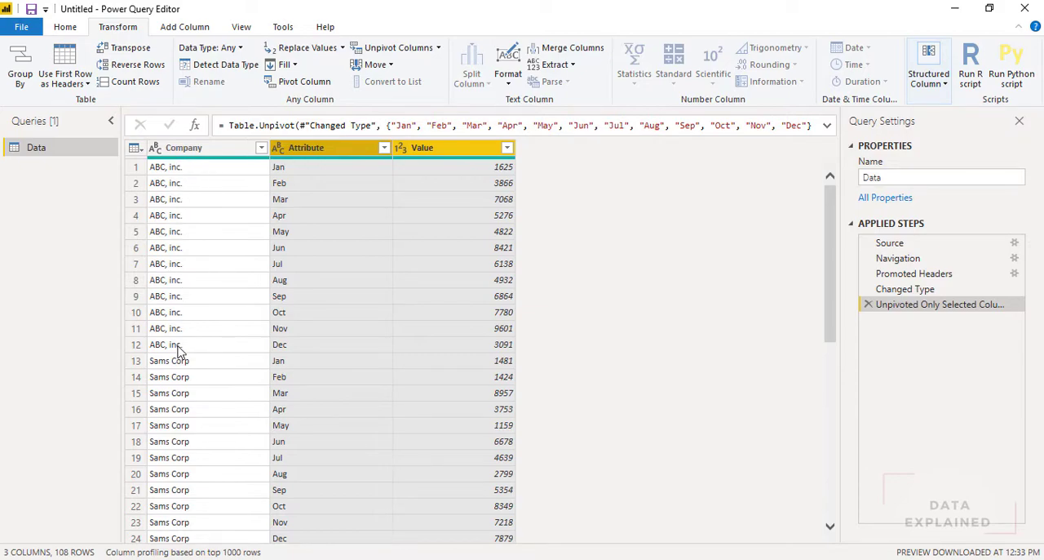
pyautogui.moveTo(317, 167)
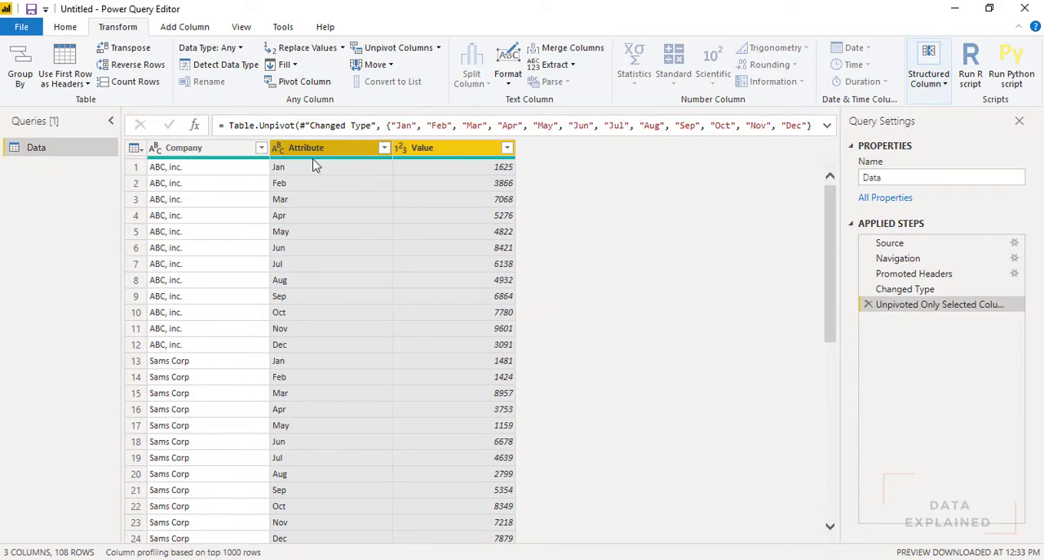
pyautogui.moveTo(247, 358)
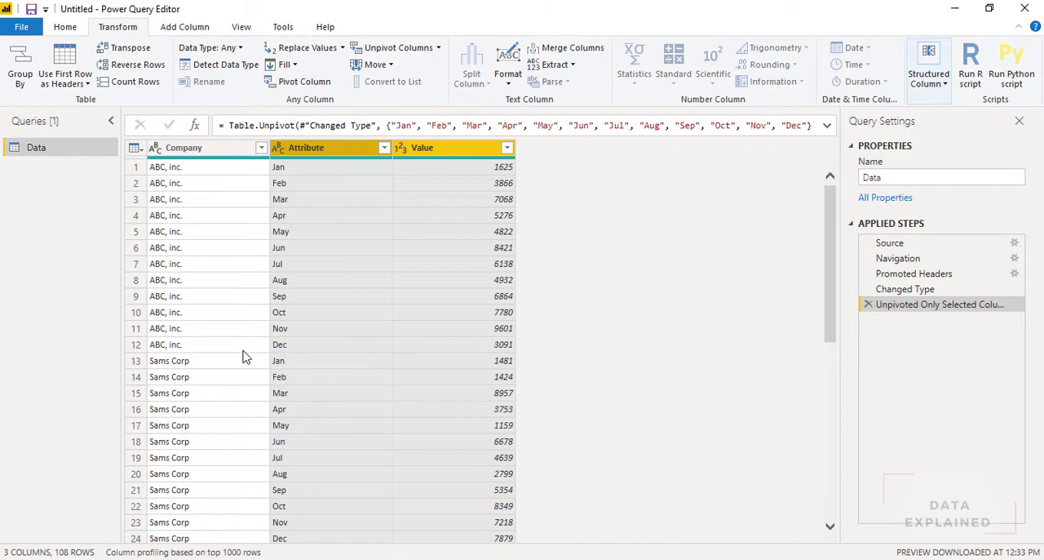
pyautogui.moveTo(241, 372)
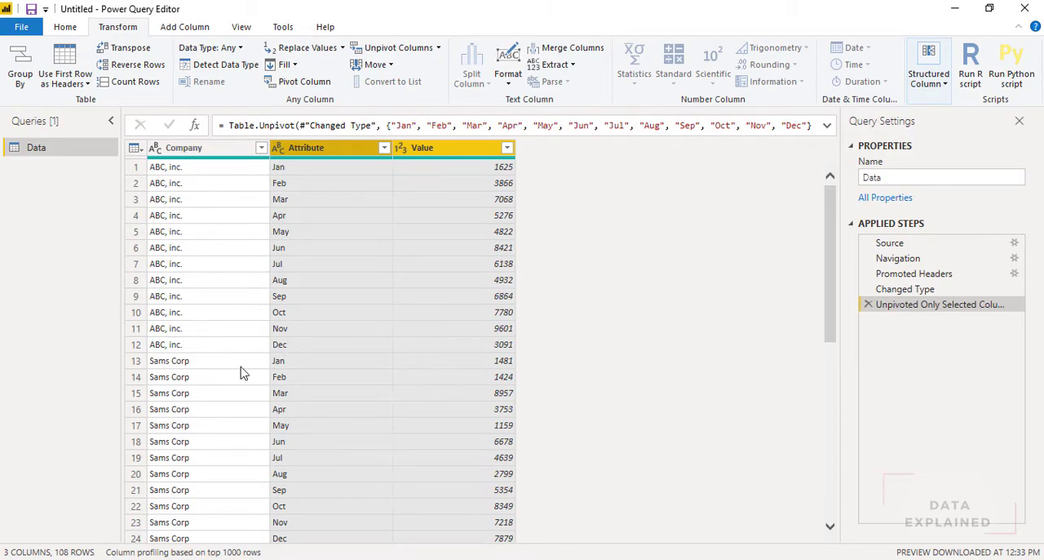
pyautogui.moveTo(203, 351)
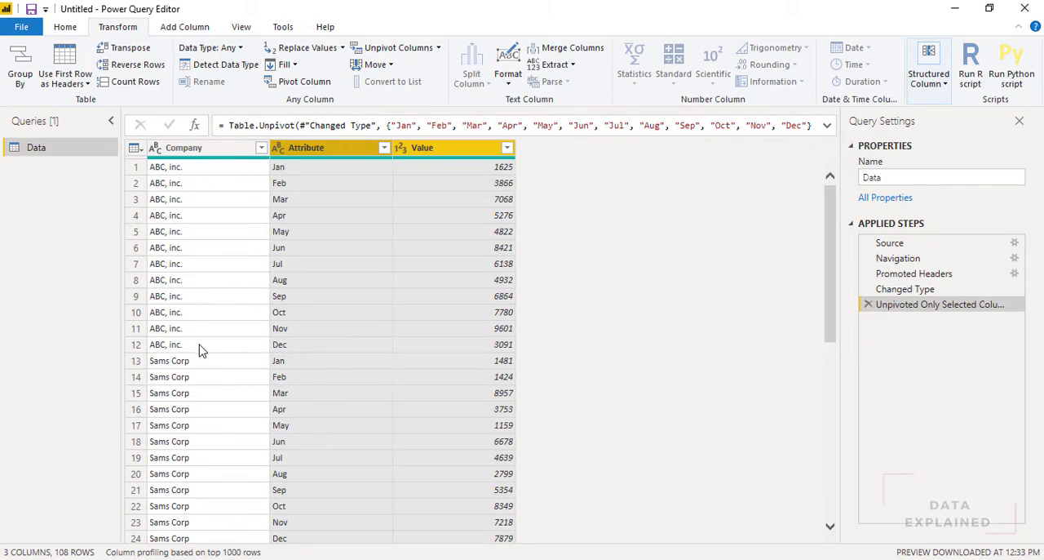
pyautogui.moveTo(407, 483)
pyautogui.write('Month')
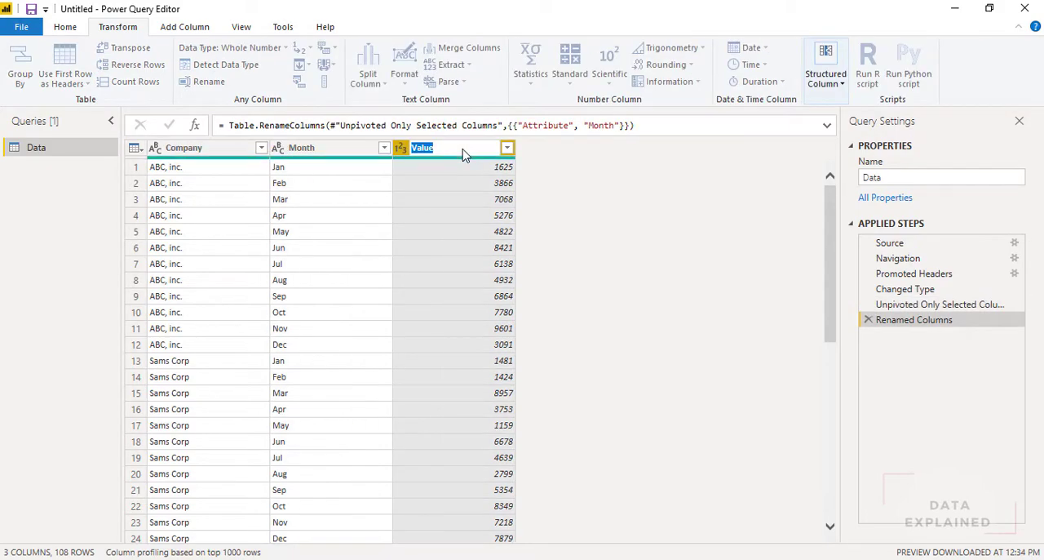
# Rename the Value column to Sales
pyautogui.write('Sal')
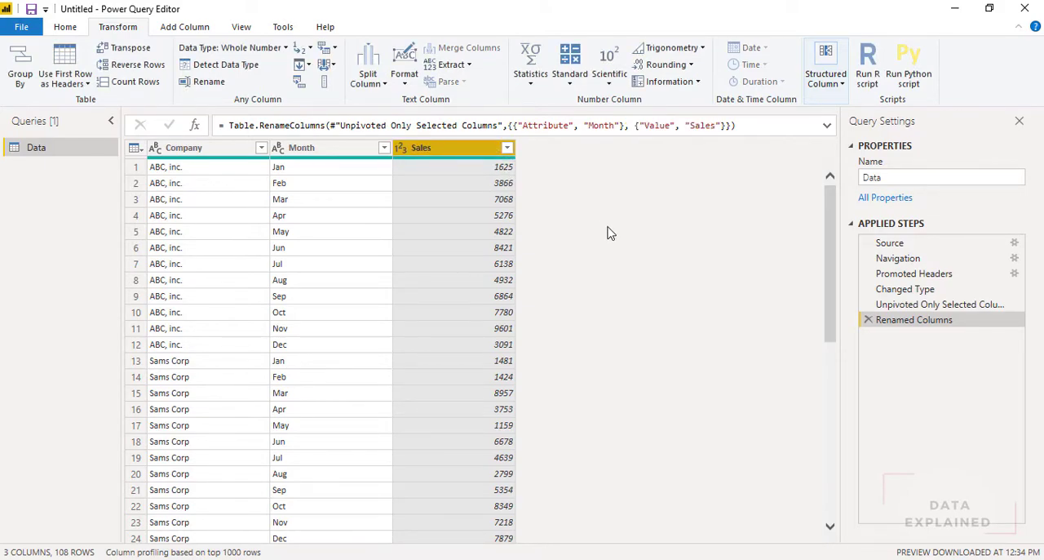
pyautogui.scroll(-3)
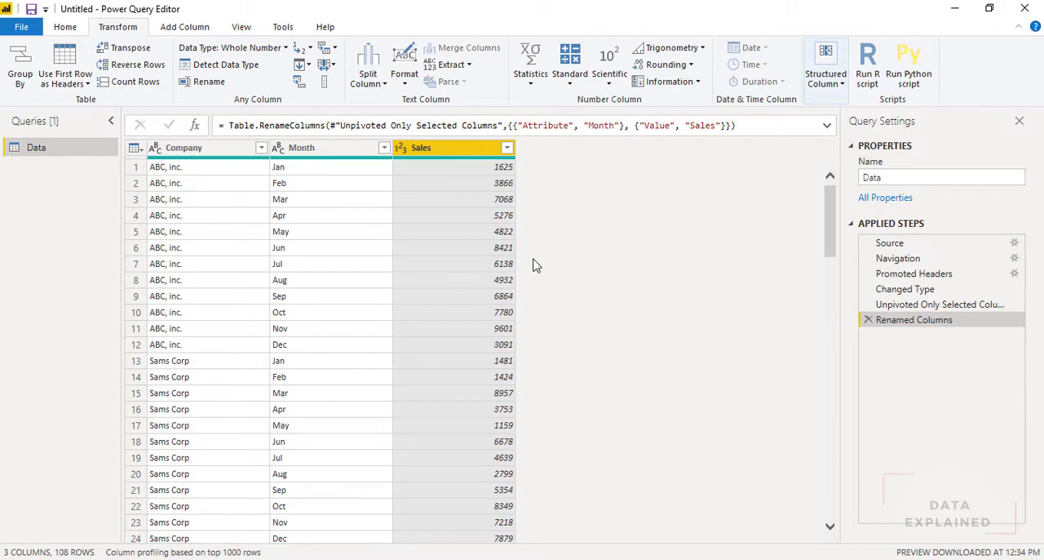
# Pivot the Month column with Sales as values to get one row per company
pyautogui.click(302, 149)
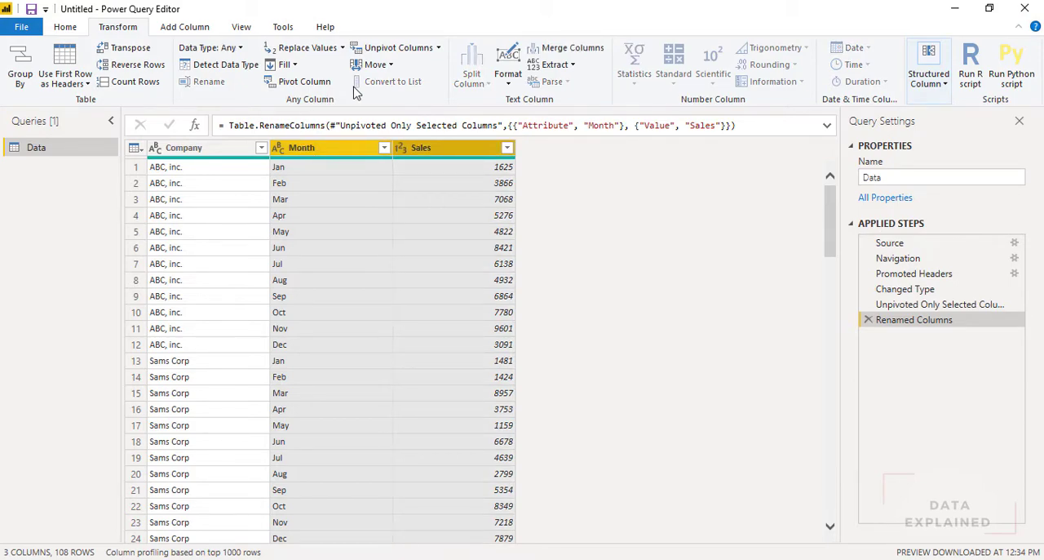
pyautogui.moveTo(398, 47)
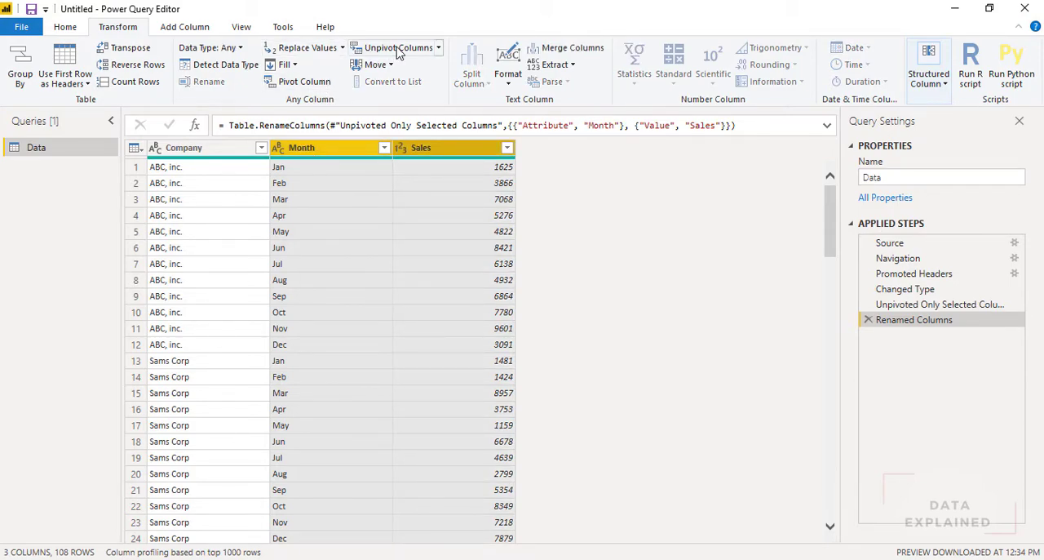
pyautogui.moveTo(304, 82)
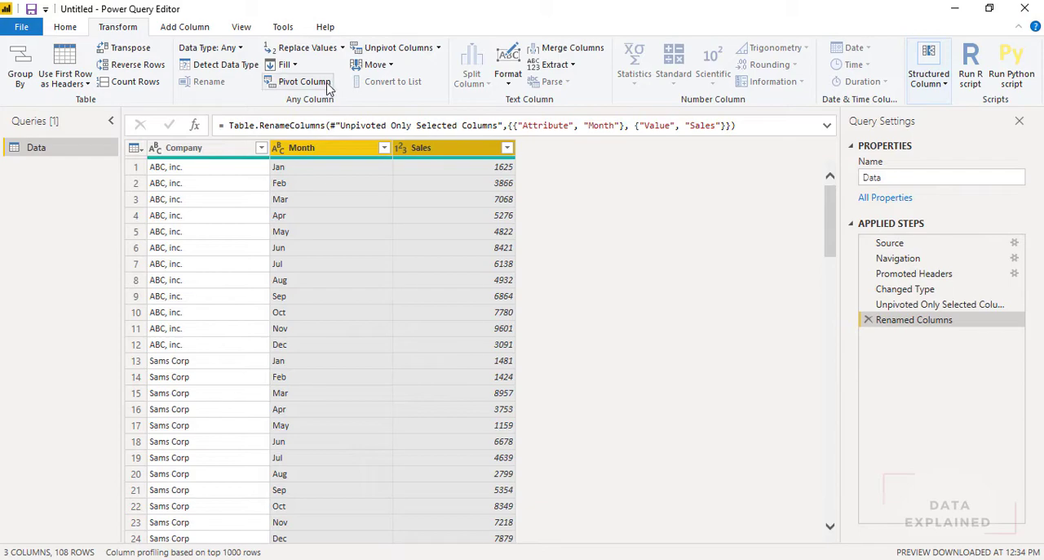
pyautogui.moveTo(303, 82)
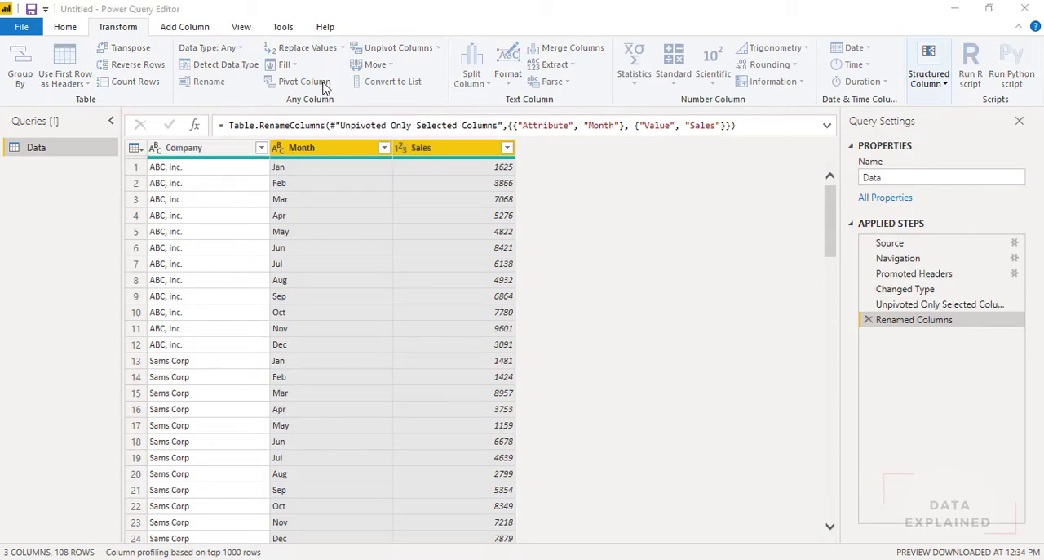
pyautogui.click(303, 82)
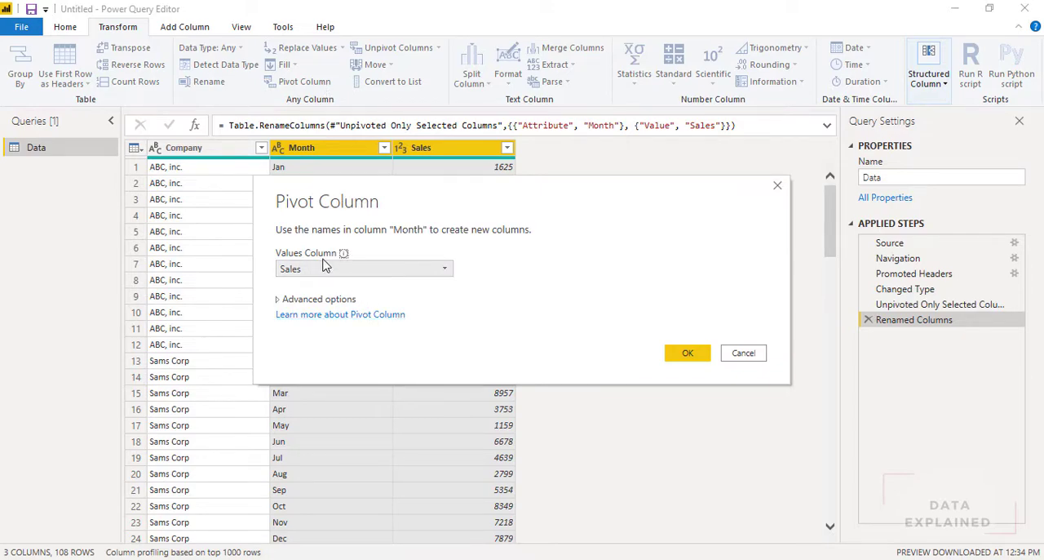
pyautogui.moveTo(506, 300)
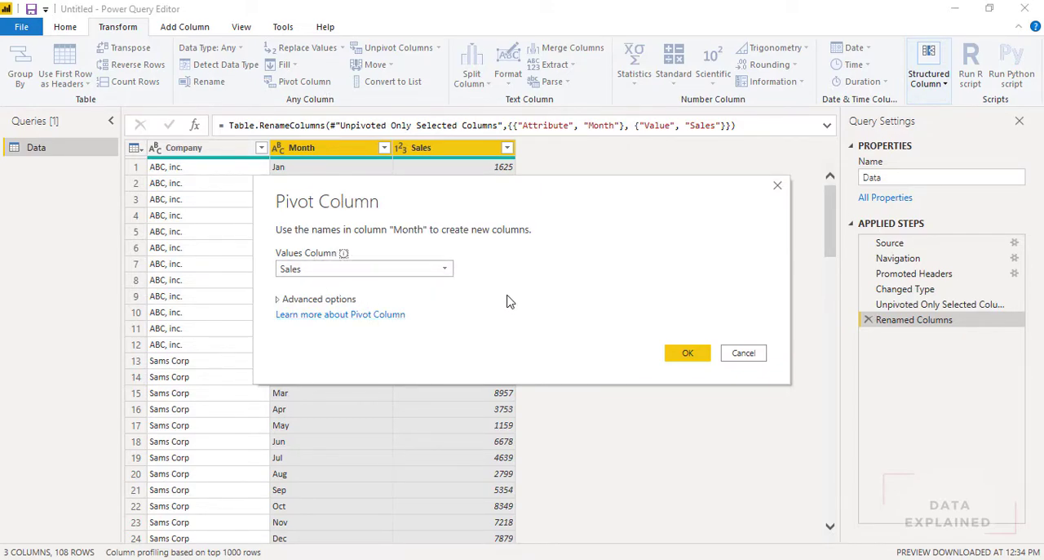
pyautogui.click(687, 352)
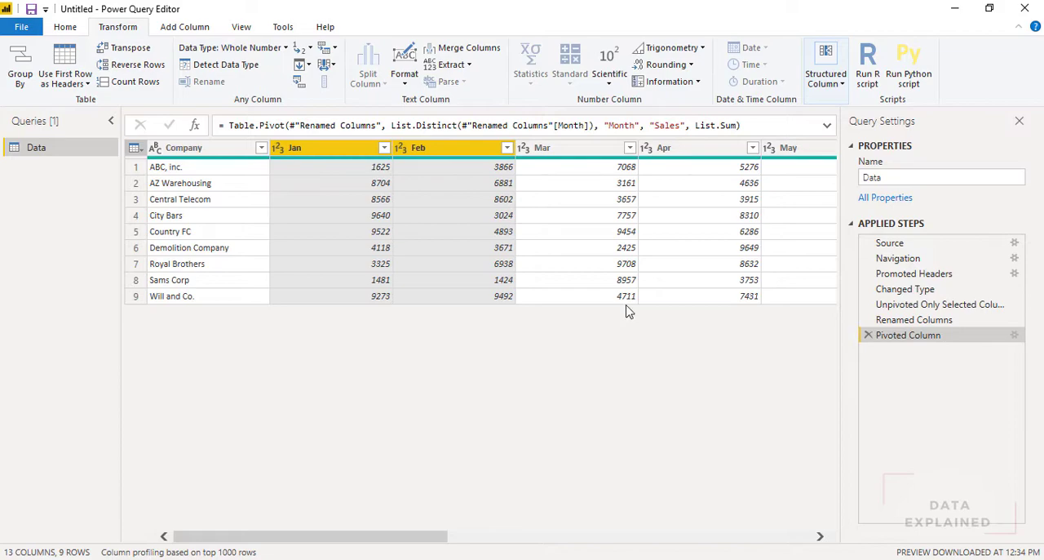
pyautogui.moveTo(416, 416)
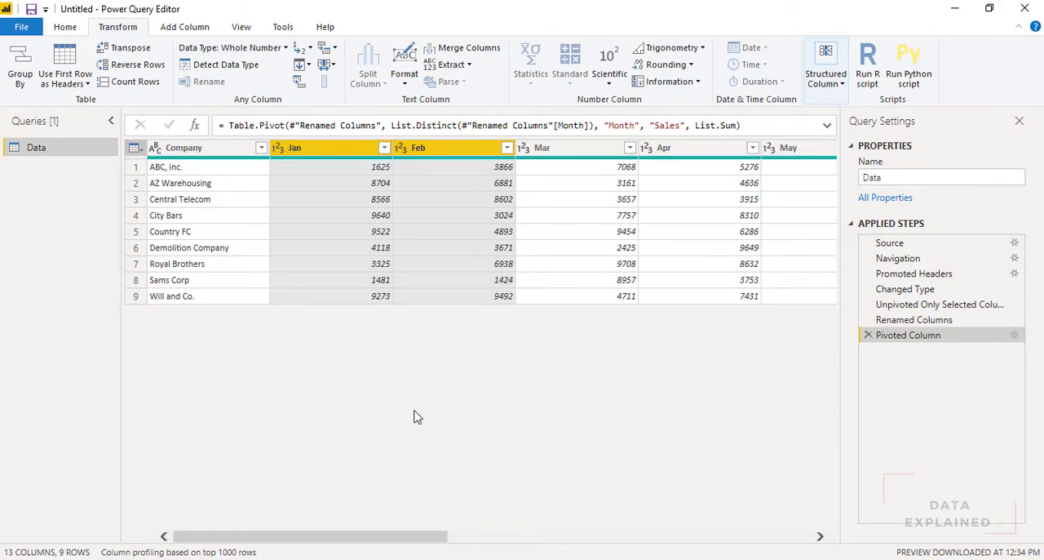
pyautogui.hscroll(3)
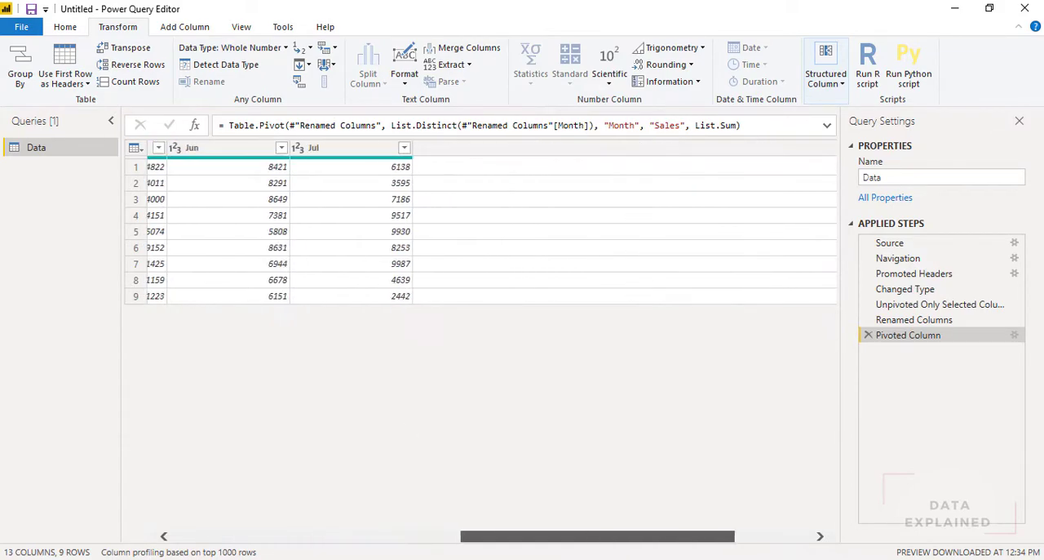
pyautogui.hscroll(-3)
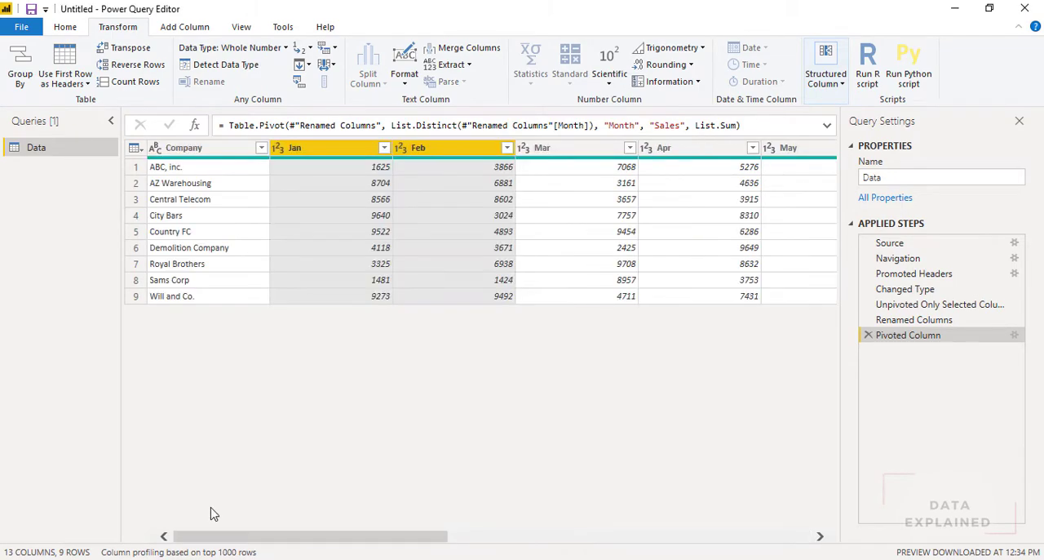
pyautogui.moveTo(568, 427)
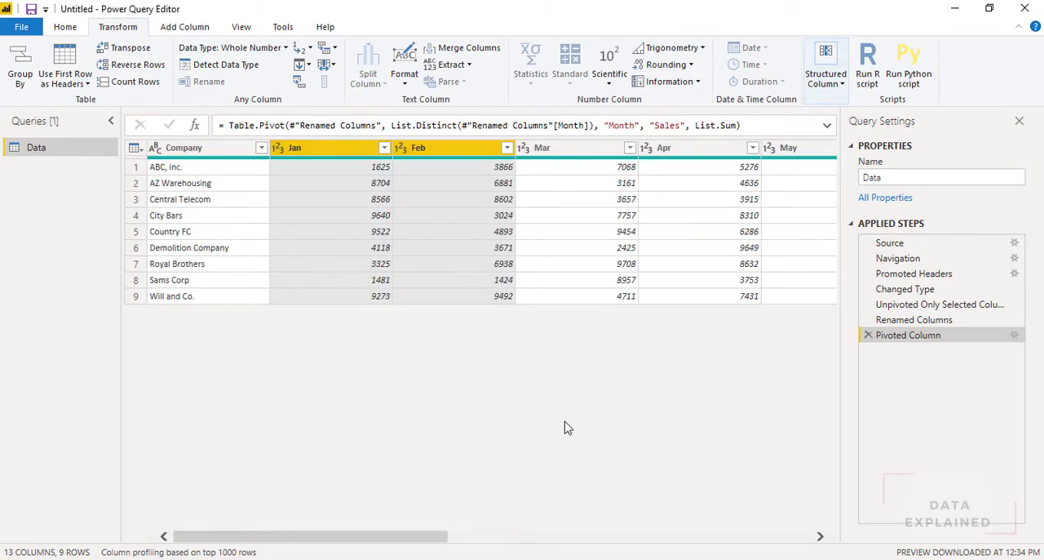
pyautogui.click(914, 320)
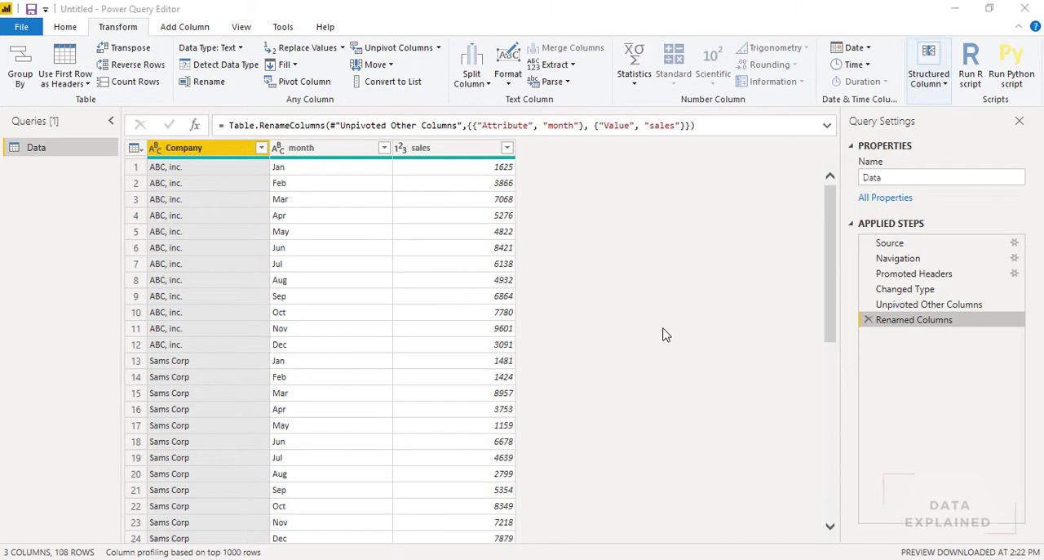
pyautogui.moveTo(307, 144)
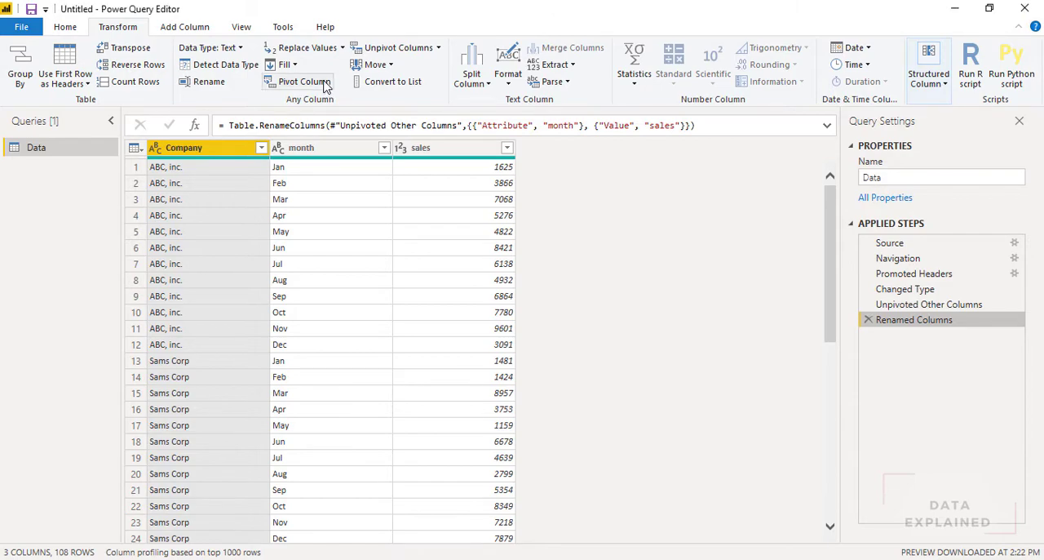
# Start a Pivot Column on Company and expand Advanced options to show aggregation
pyautogui.click(304, 82)
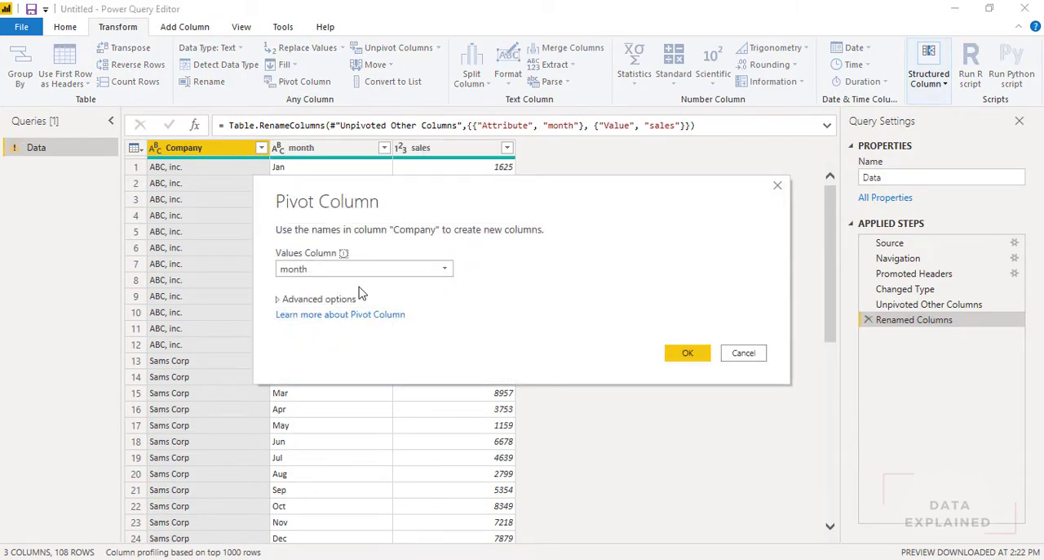
pyautogui.click(317, 298)
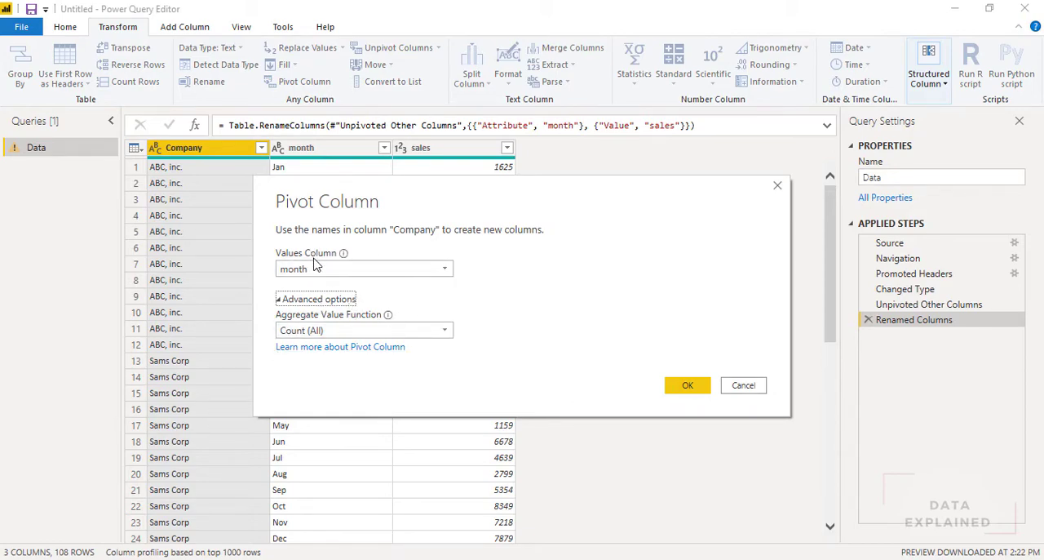
pyautogui.moveTo(349, 274)
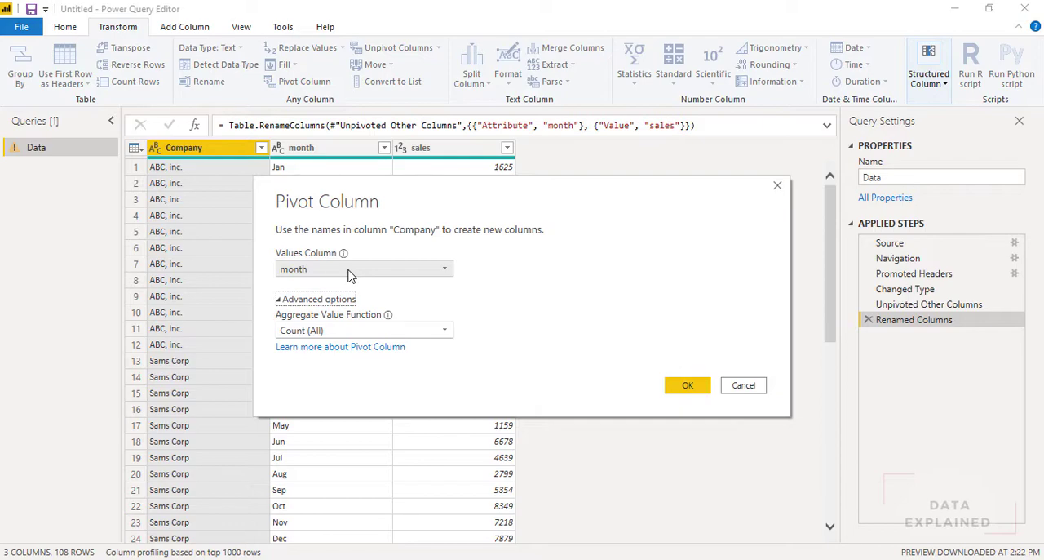
# Set Values Column to sales with Sum aggregation and confirm the pivot
pyautogui.click(444, 267)
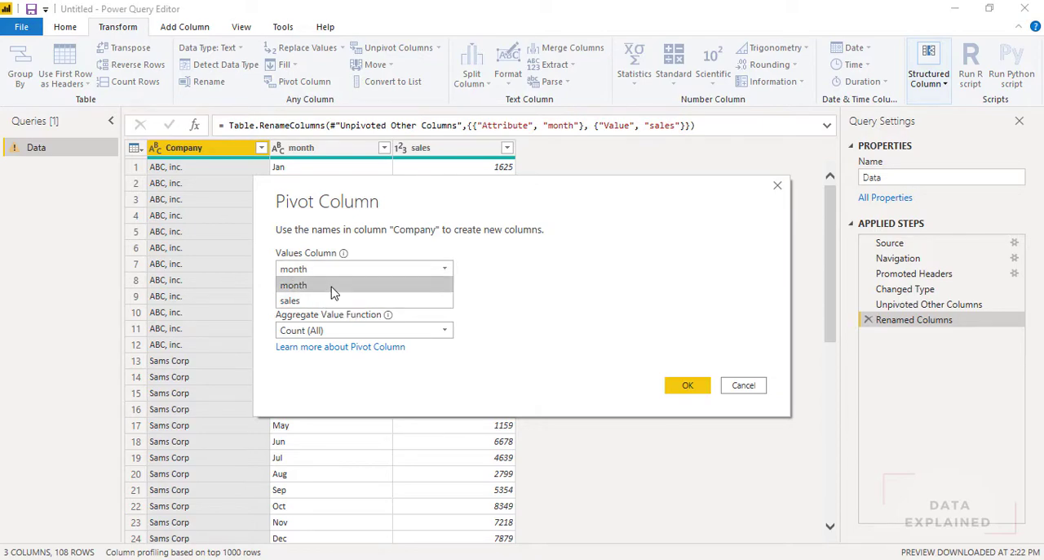
pyautogui.moveTo(323, 306)
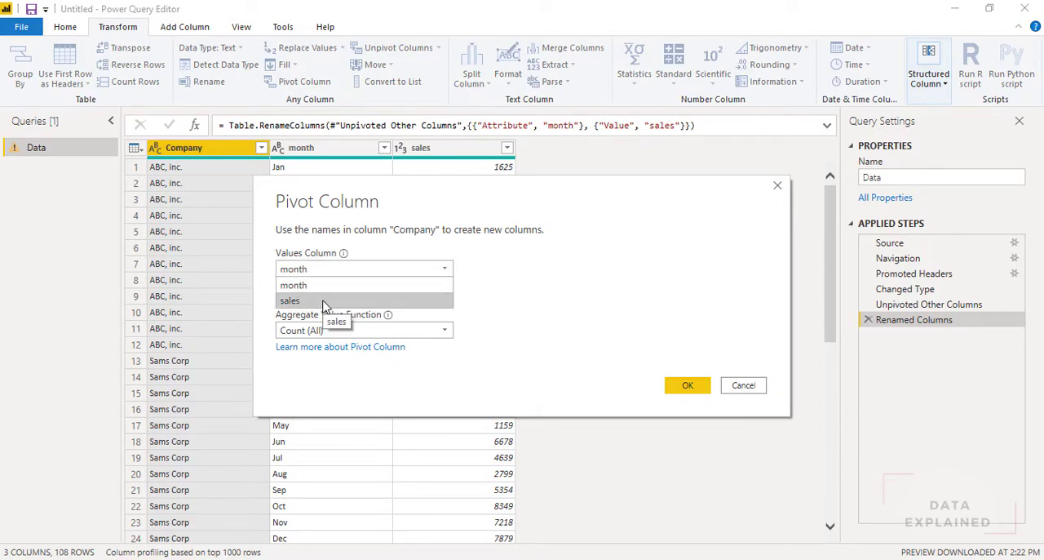
pyautogui.click(290, 300)
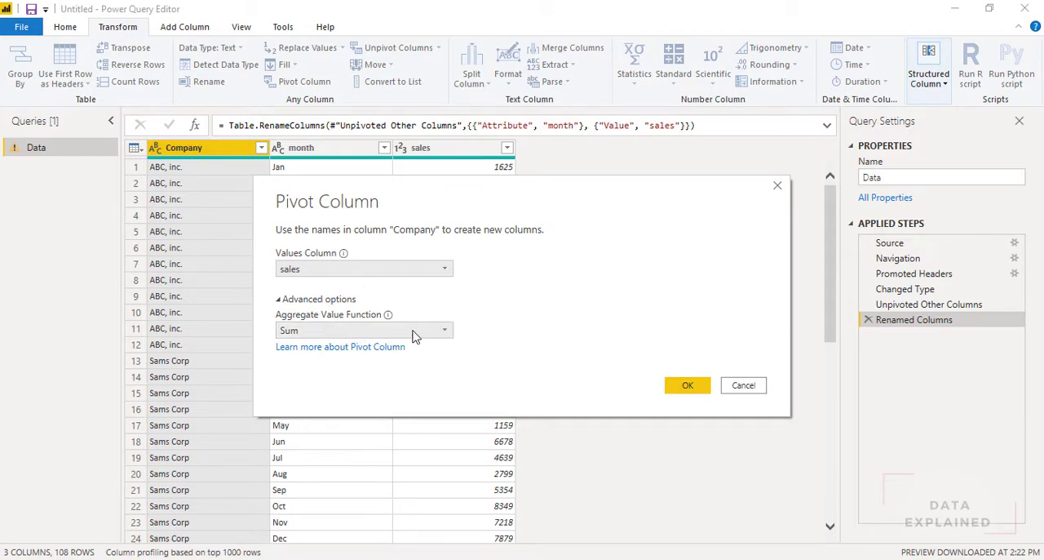
pyautogui.moveTo(470, 200)
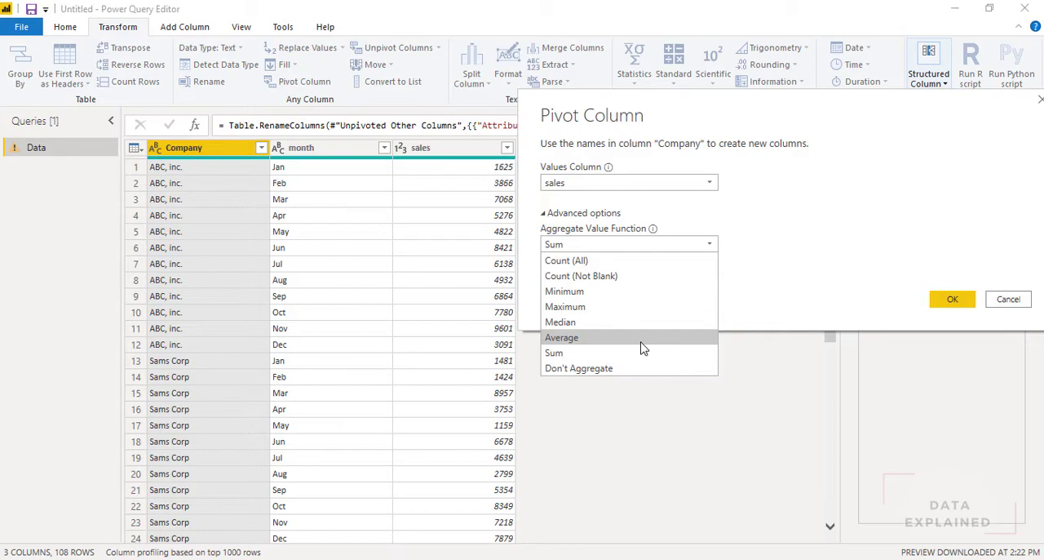
pyautogui.click(954, 299)
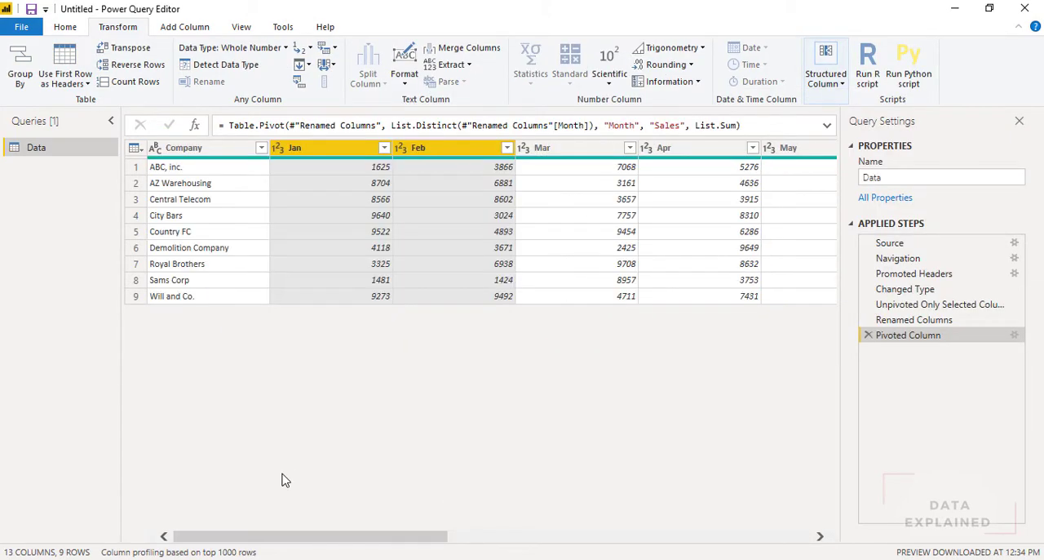